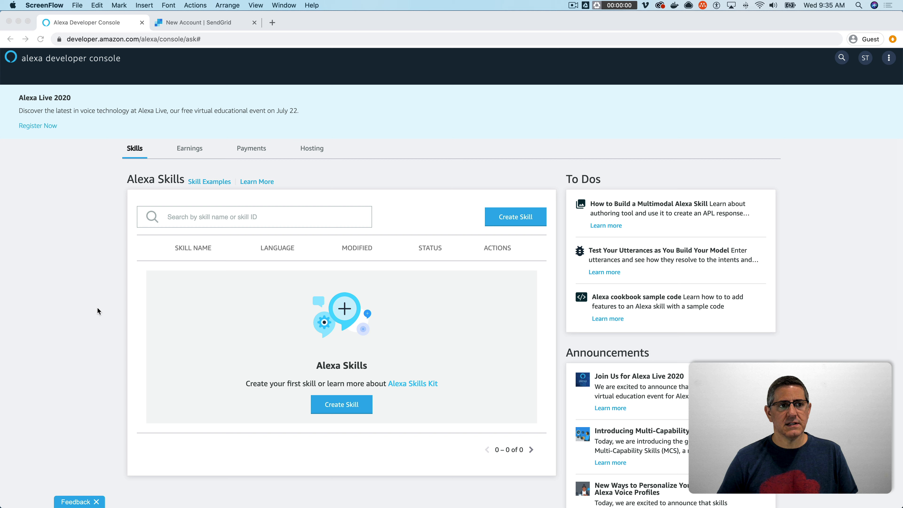
mouse_move(484, 226)
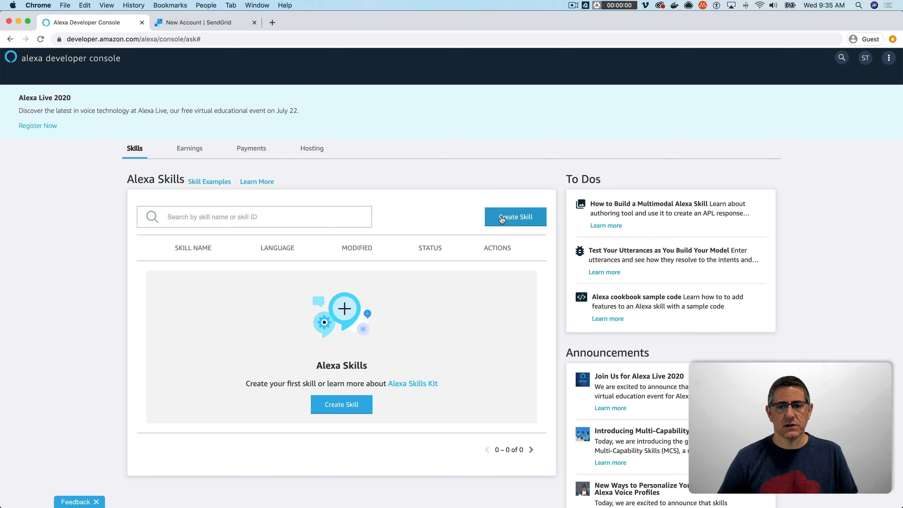
- Create a new skill named 'demo skill' with Custom model and Alexa-Hosted (Node.js)
click(514, 217)
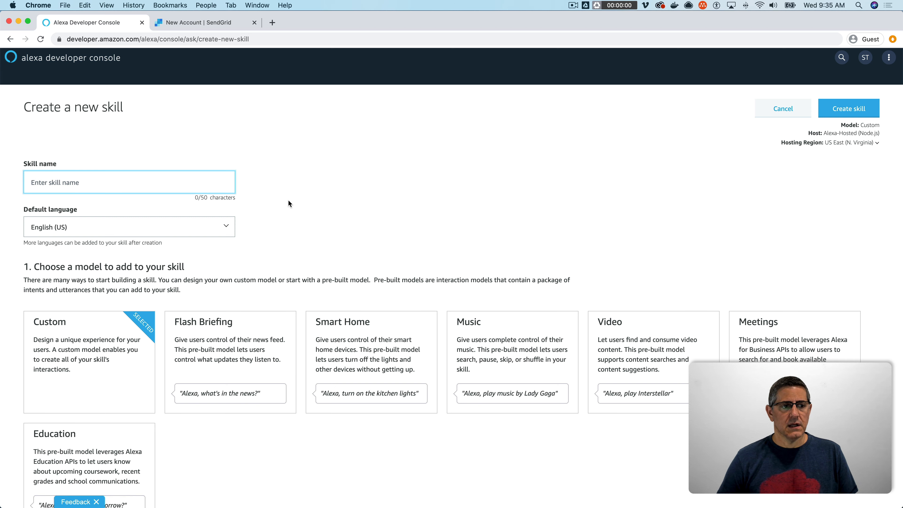
text(demo)
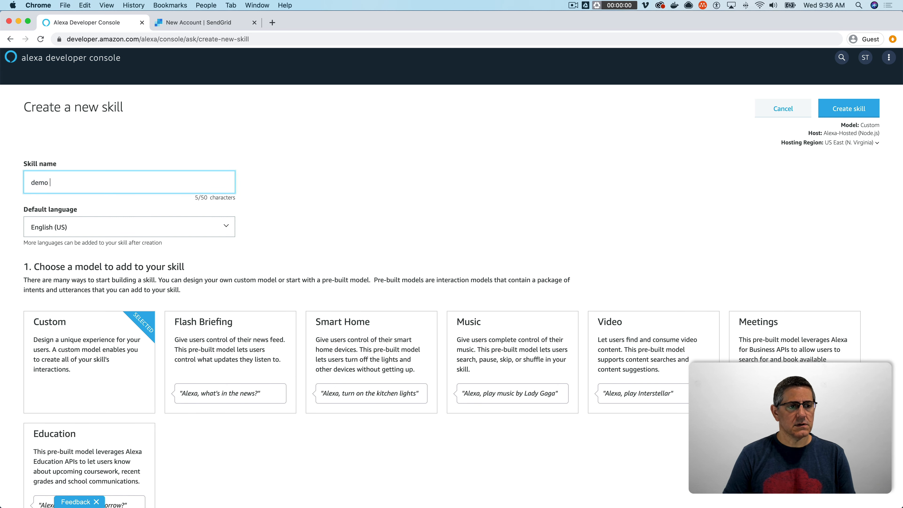
text(skill)
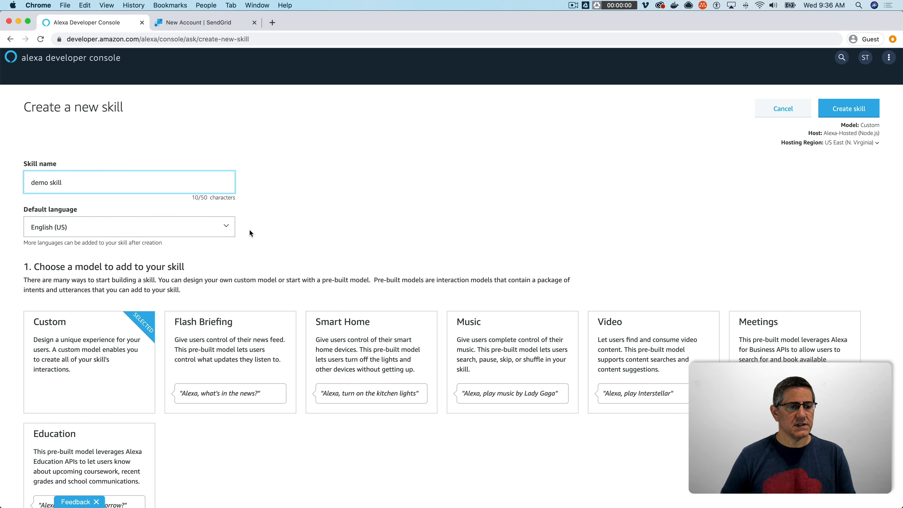
scroll(down, 3)
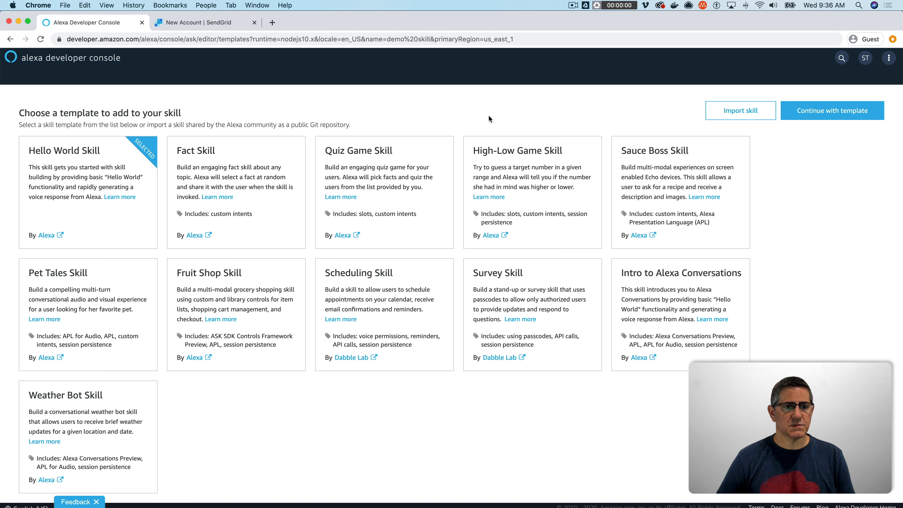
mouse_move(109, 130)
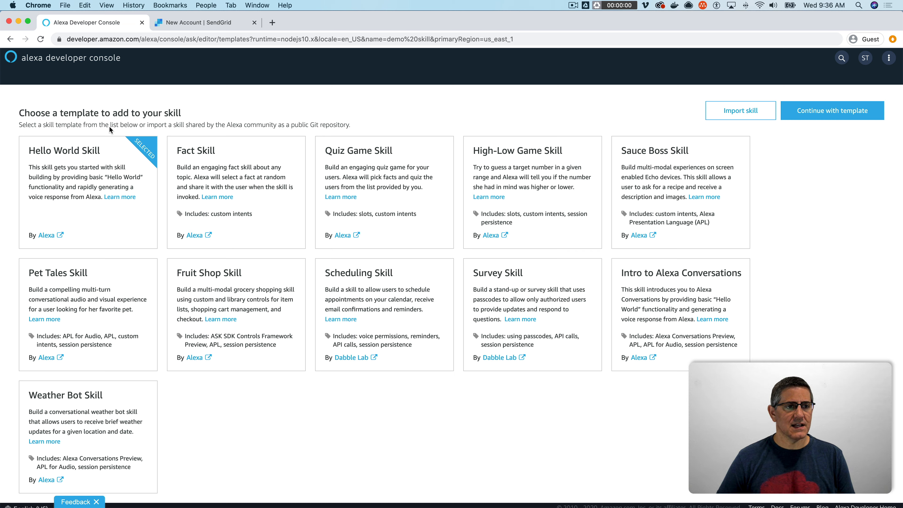
mouse_move(113, 122)
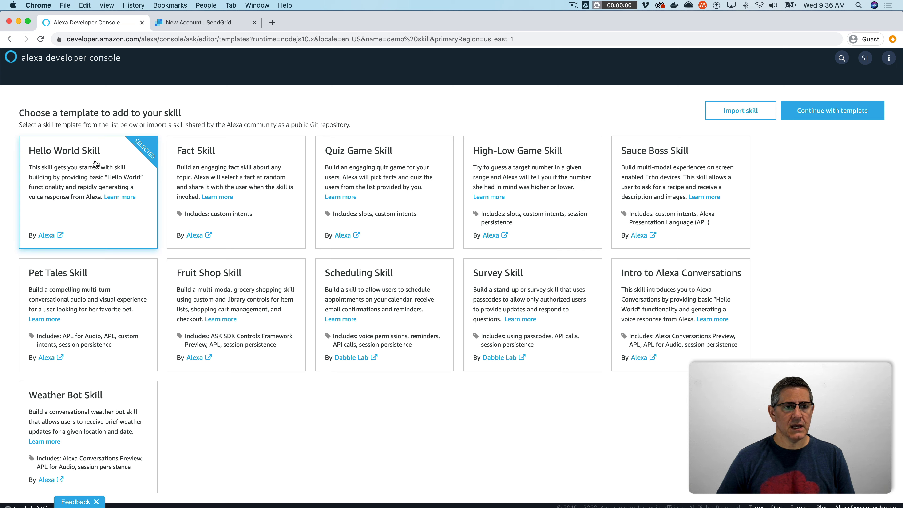
- Select the Survey Skill template instead of the default Hello World
click(384, 306)
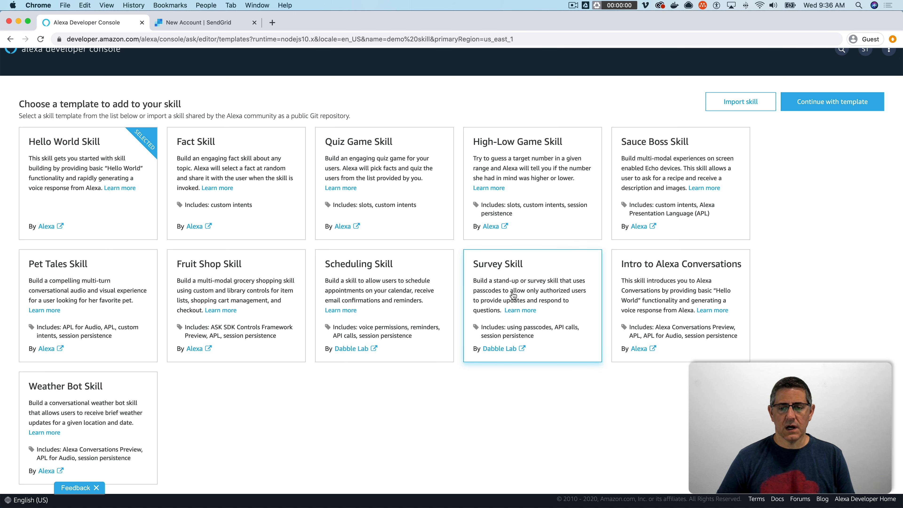
mouse_move(508, 295)
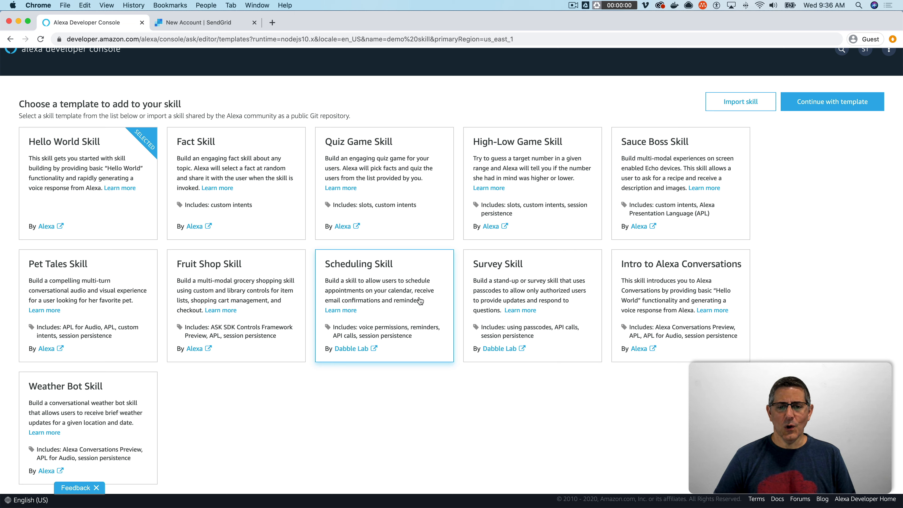
mouse_move(393, 293)
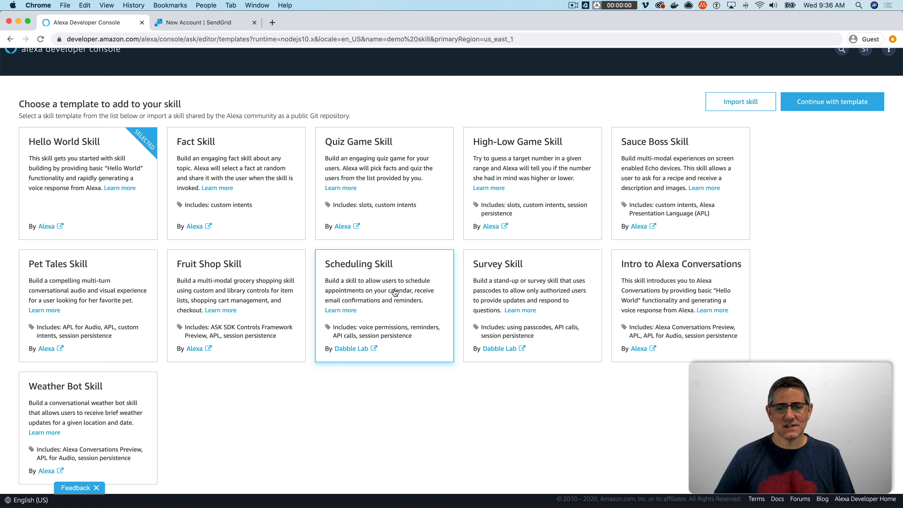
mouse_move(403, 296)
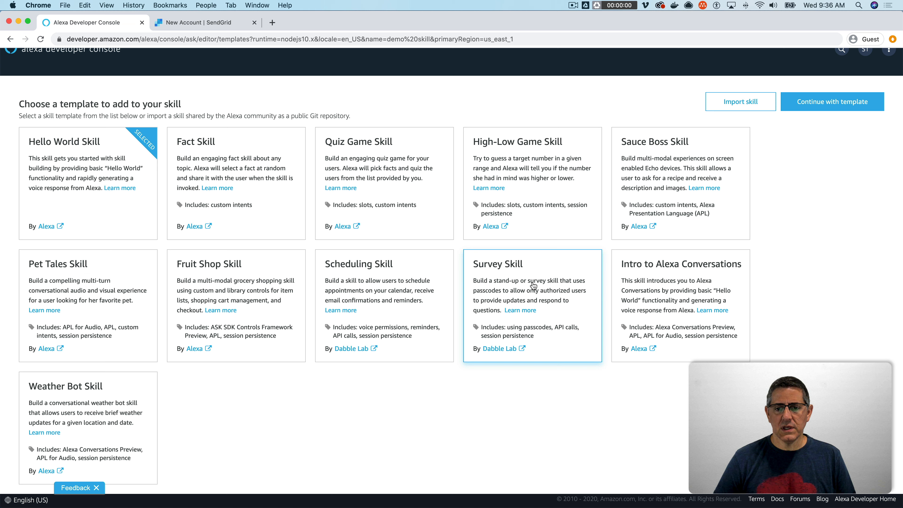
mouse_move(549, 290)
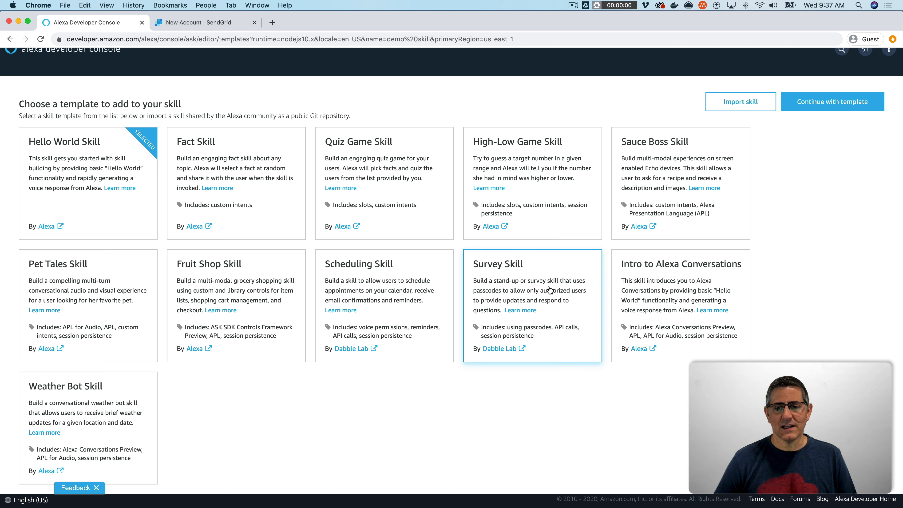
mouse_move(540, 289)
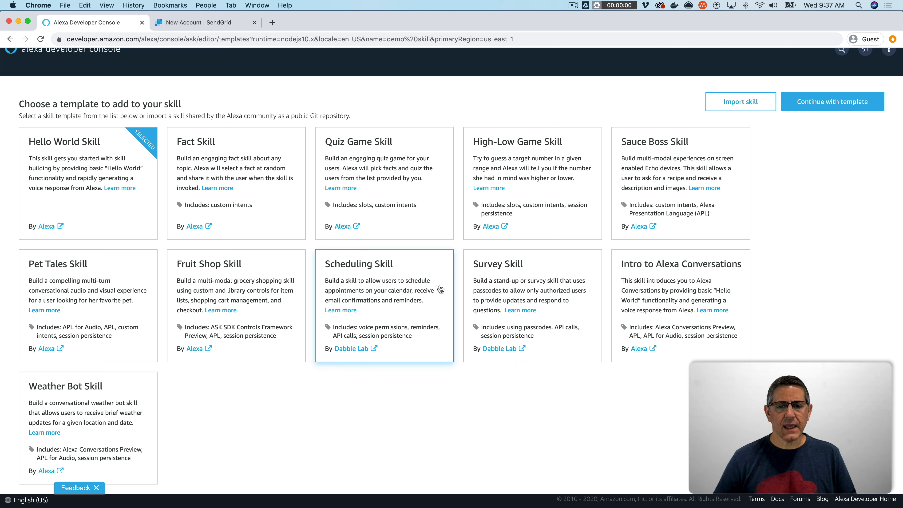
mouse_move(415, 295)
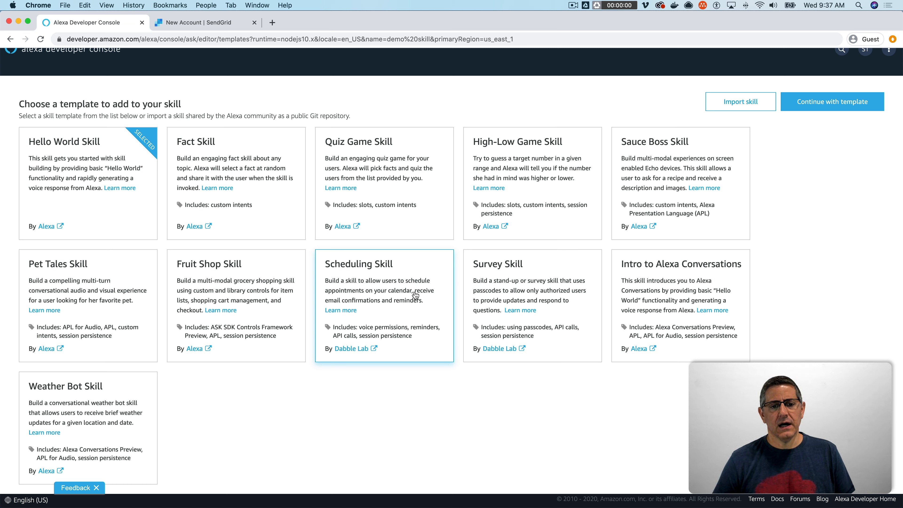
mouse_move(425, 293)
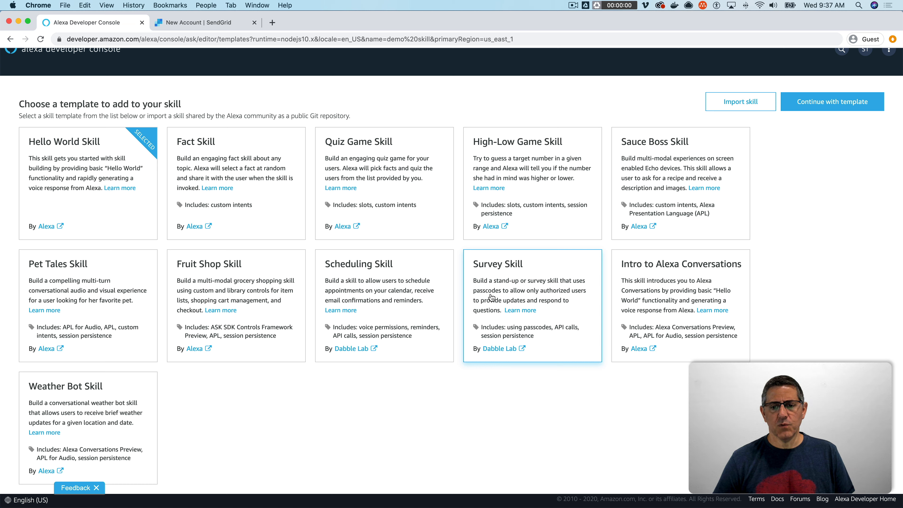
mouse_move(490, 300)
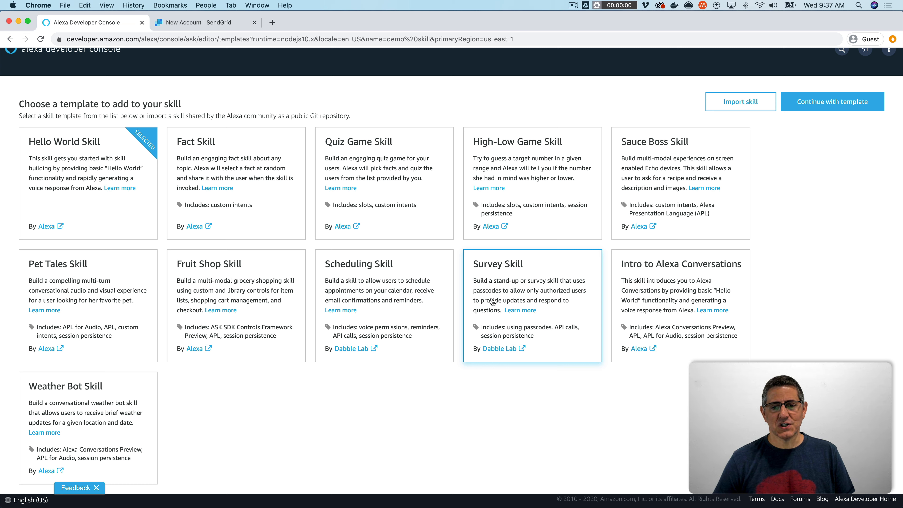
click(530, 305)
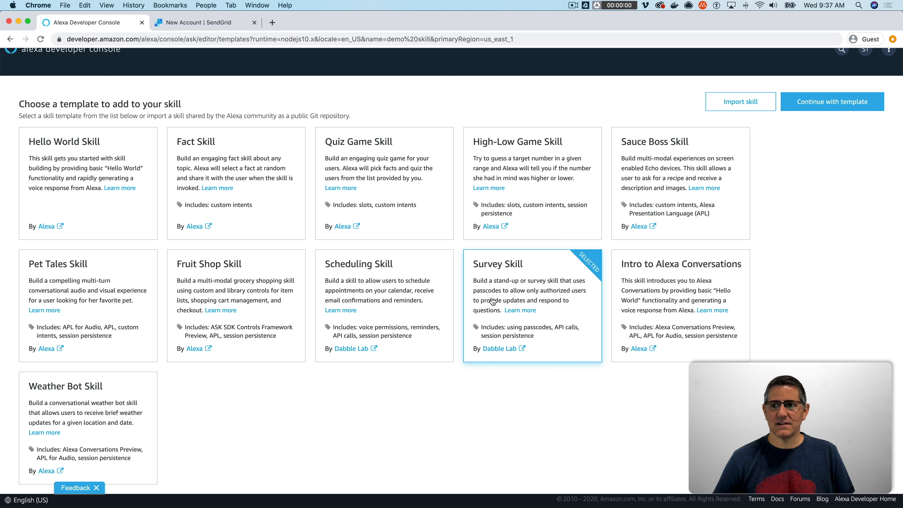
- Continue with the Survey template to build the skill and view its index.js source
click(832, 102)
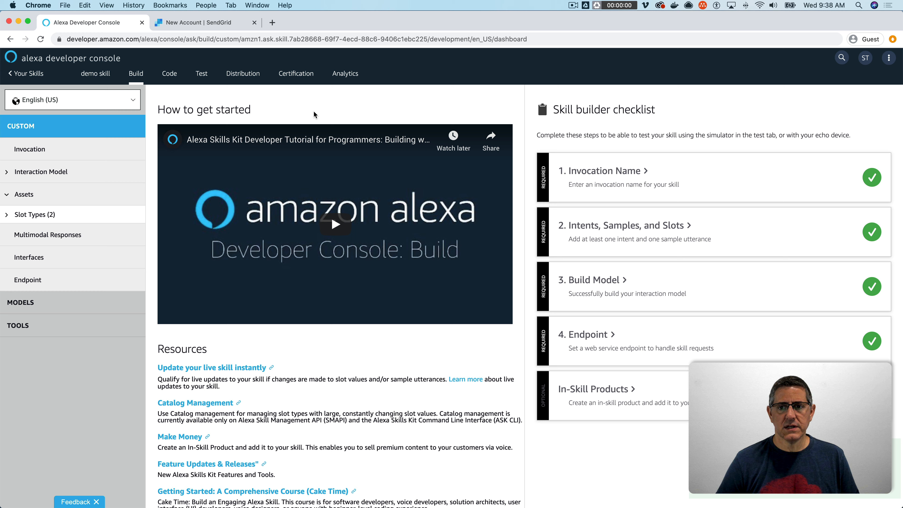
click(169, 73)
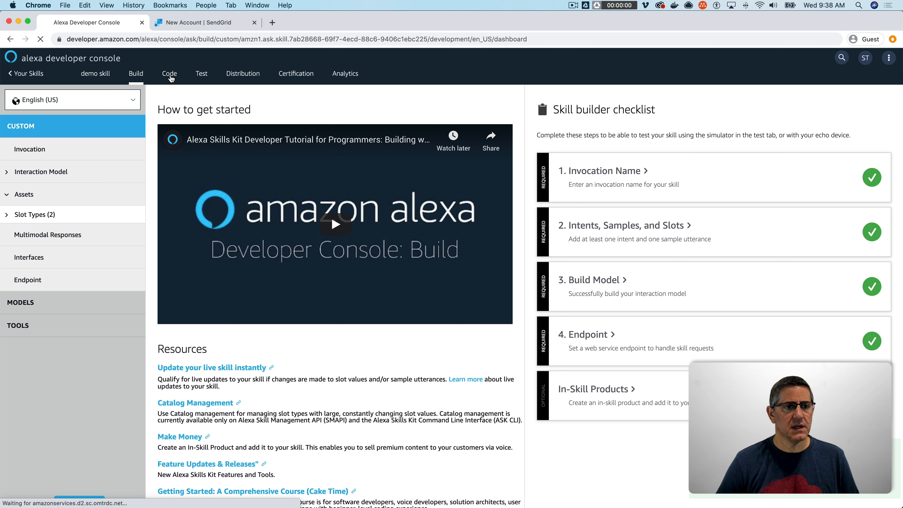
click(169, 74)
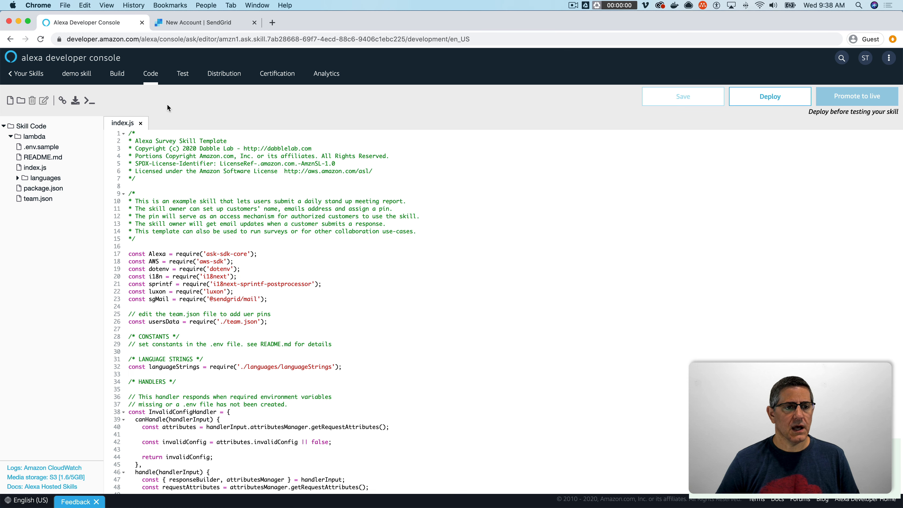
mouse_move(185, 82)
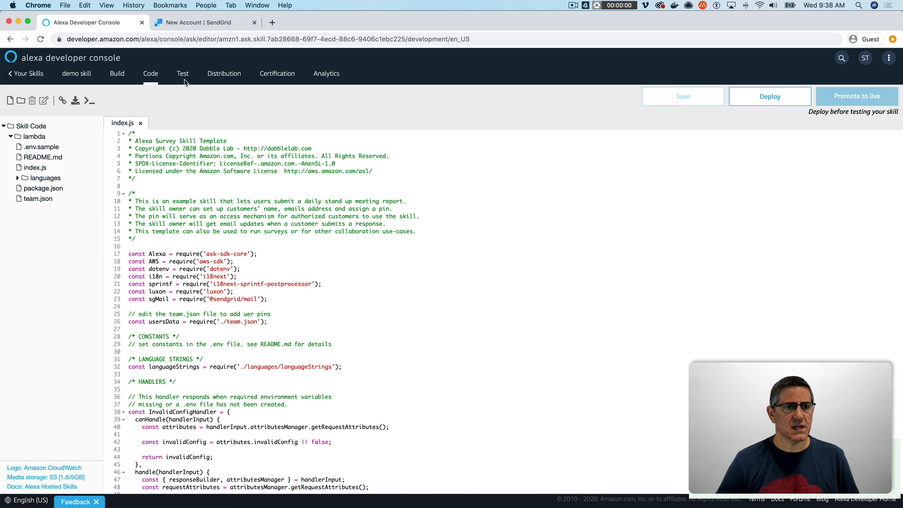
- Run 'open demo skill' in the Alexa Simulator and read the missing-environment-variables reply
click(183, 74)
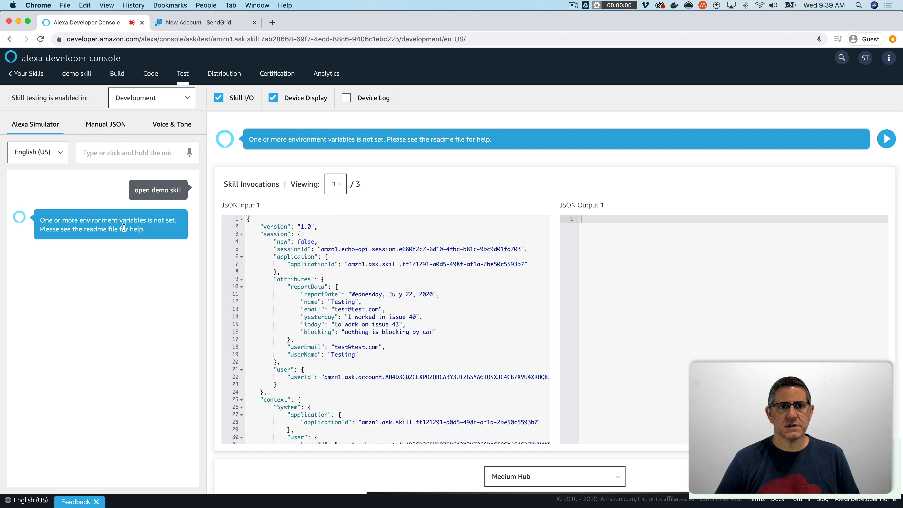
mouse_move(121, 228)
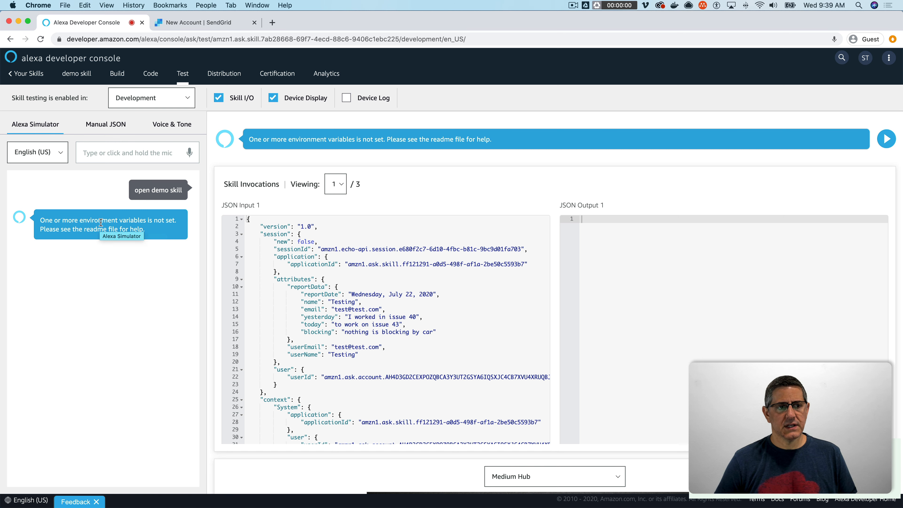
click(151, 73)
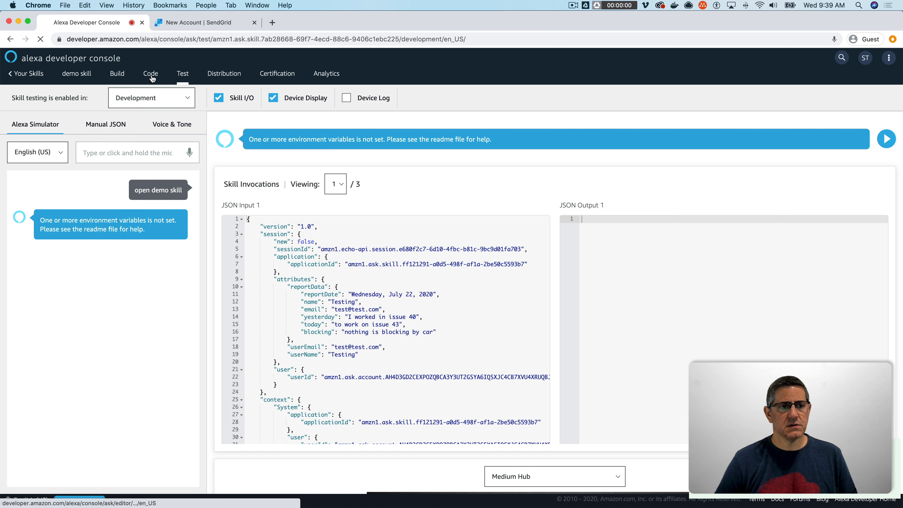
- Rename lambda/.env.sample to lambda/.env in the skill's code files
click(151, 73)
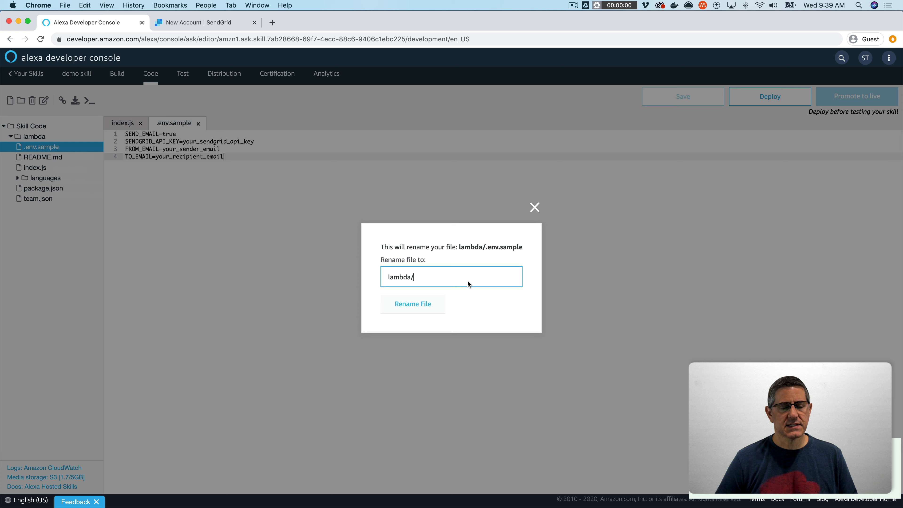
text(.)
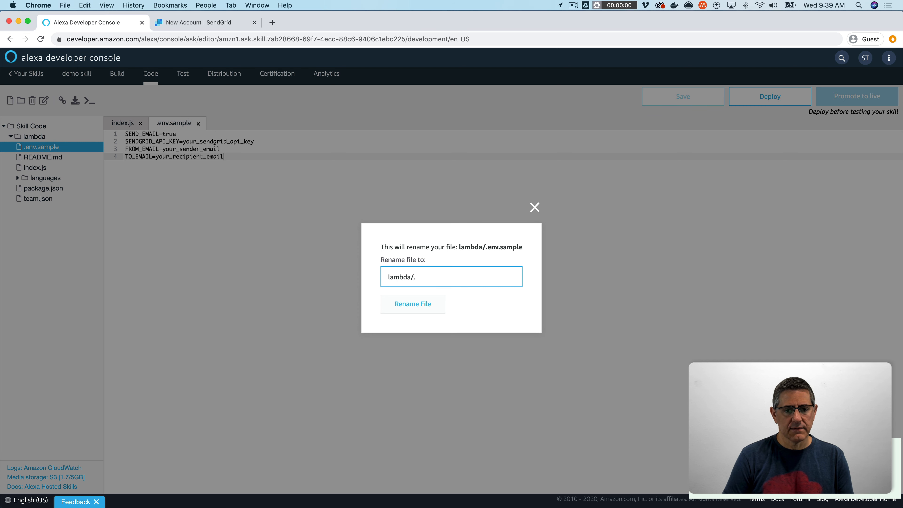
click(412, 303)
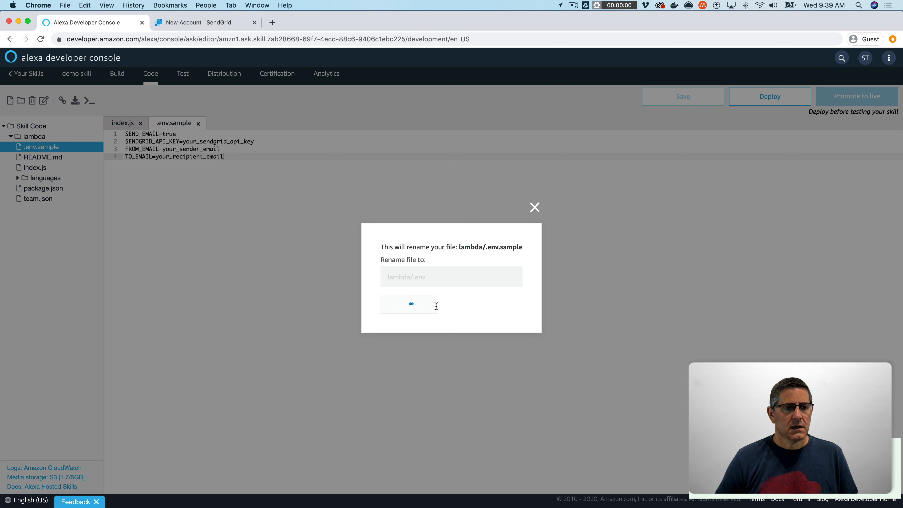
click(205, 23)
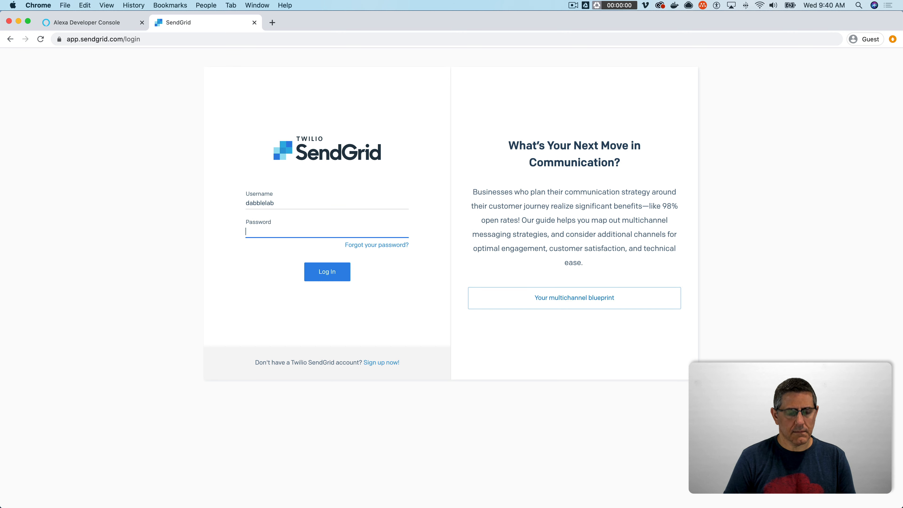
- Log in to SendGrid and go to the API Keys list under Settings
text(password)
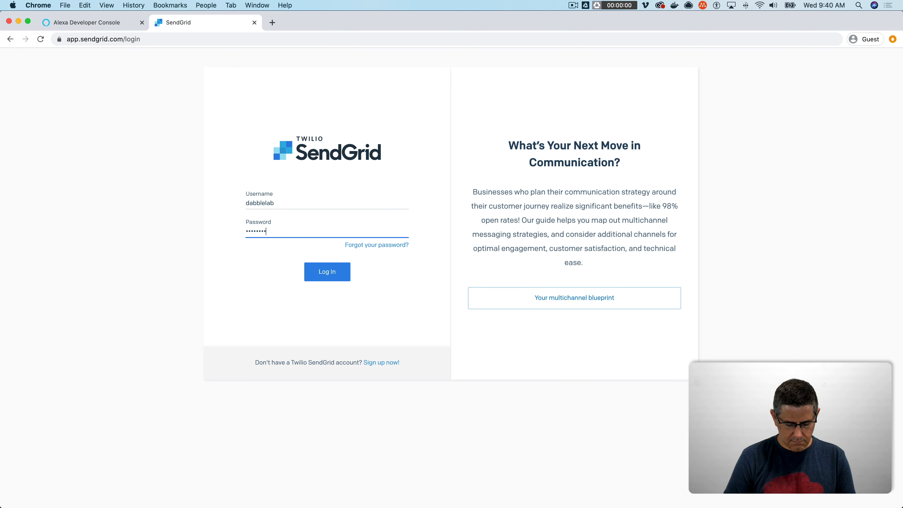
click(327, 271)
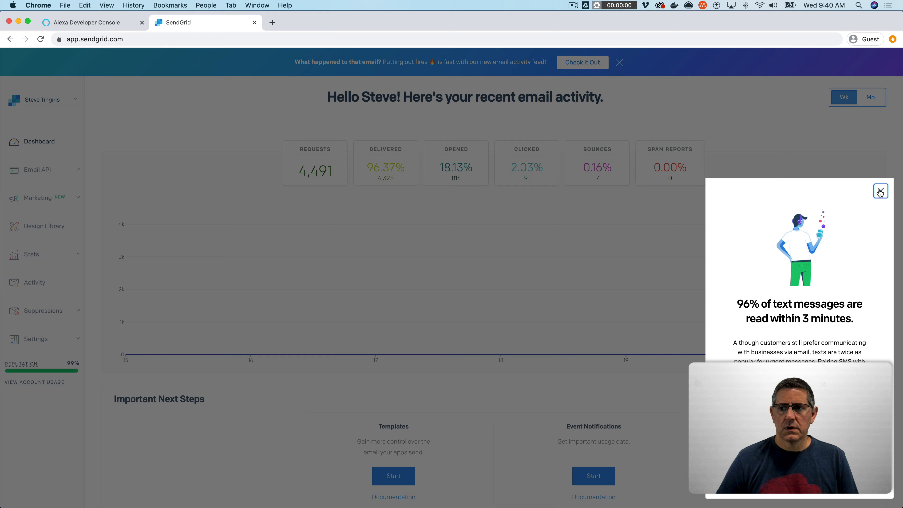
click(880, 192)
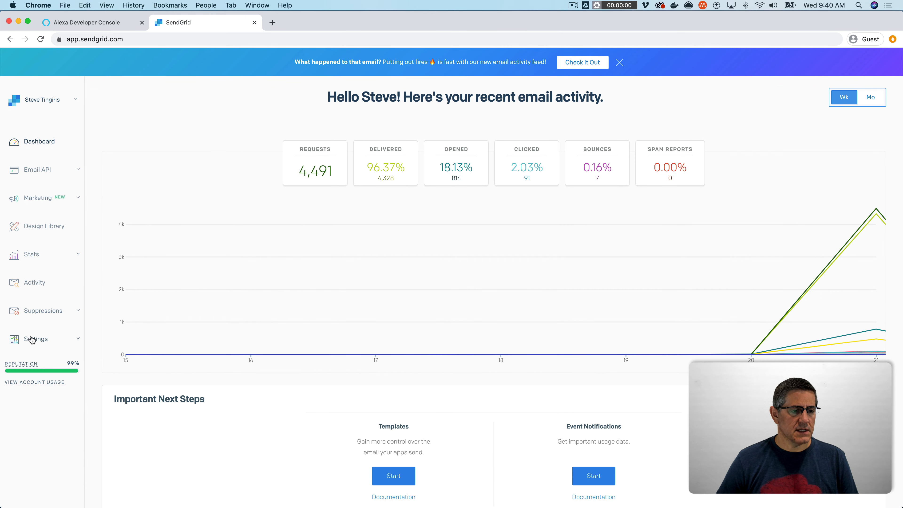
click(35, 339)
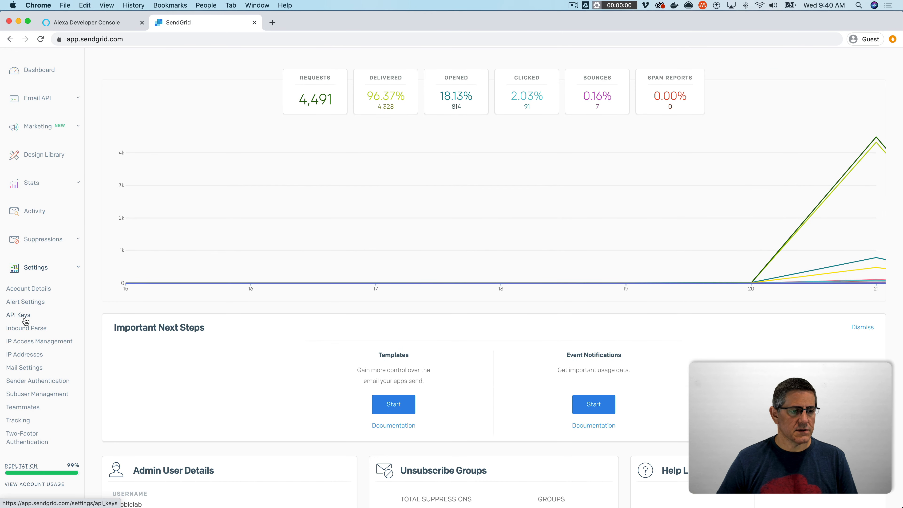
click(18, 315)
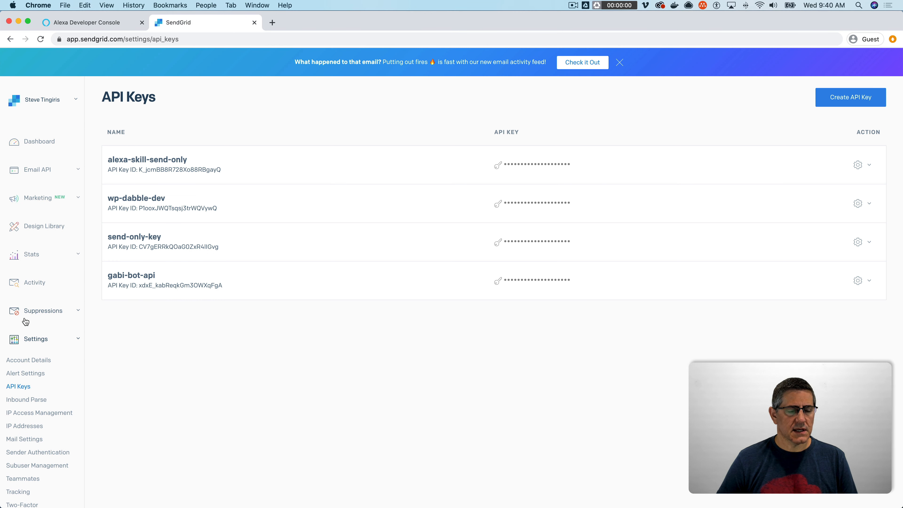
- Create a restricted API key 'demo-key' with full Mail Send access and copy it
click(850, 97)
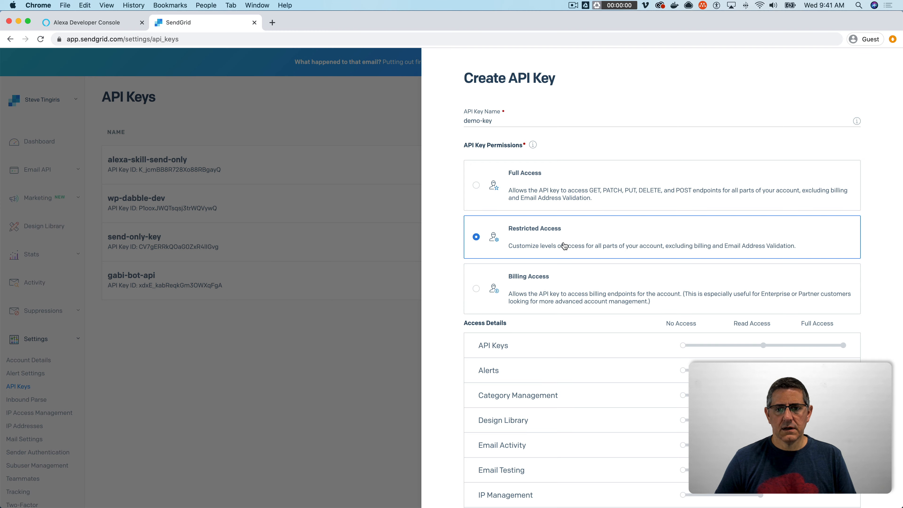
scroll(down, 3)
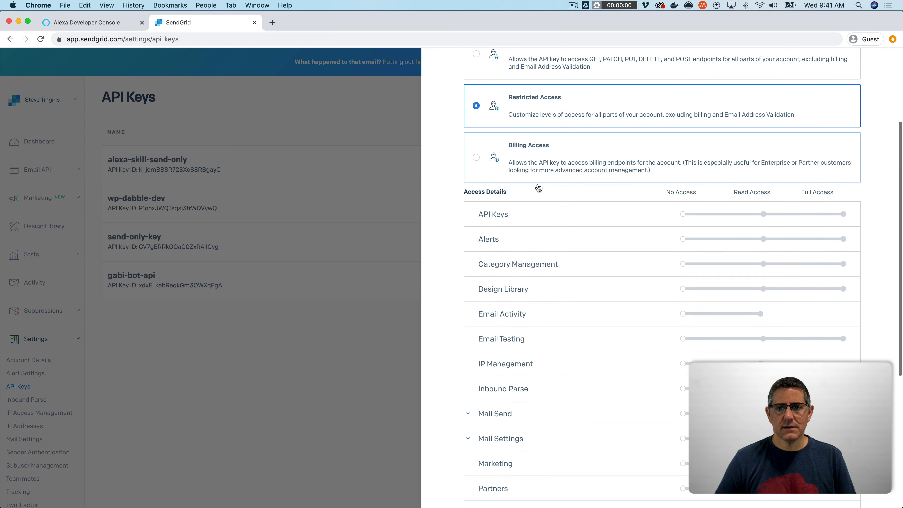
scroll(down, 3)
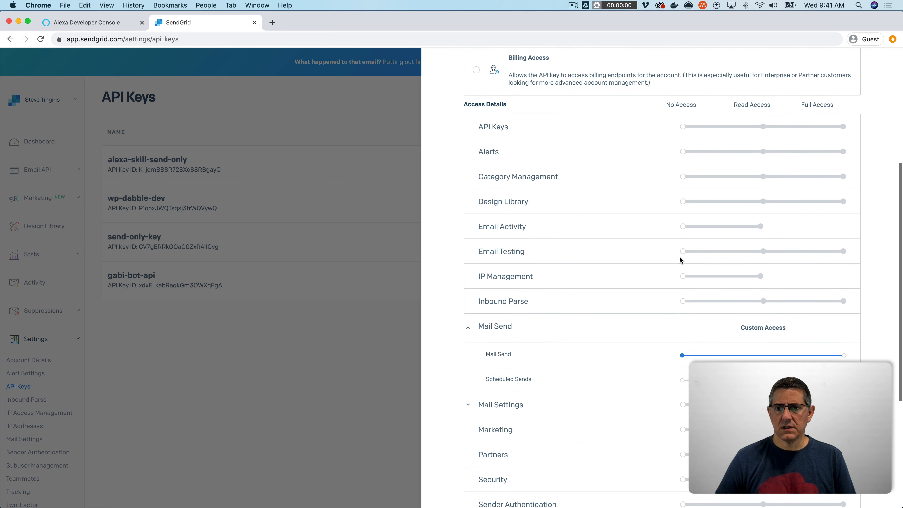
scroll(up, 3)
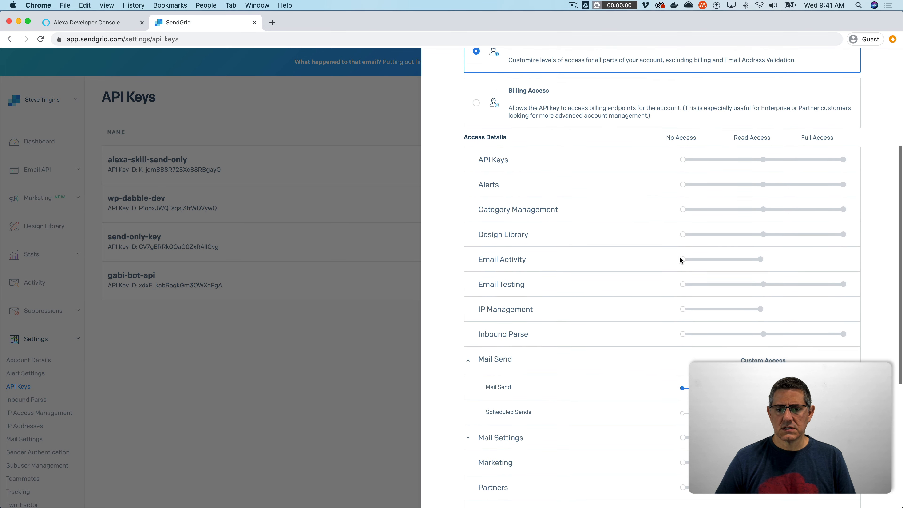
scroll(down, 3)
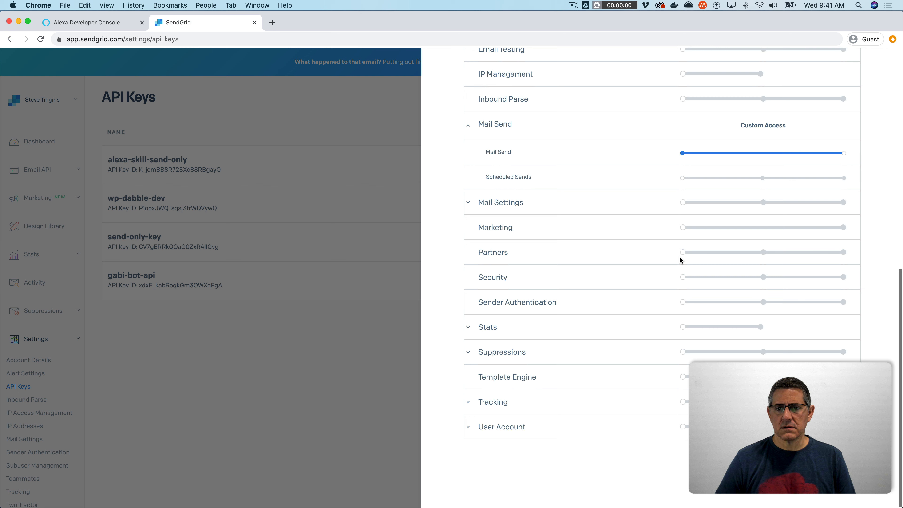
mouse_move(497, 142)
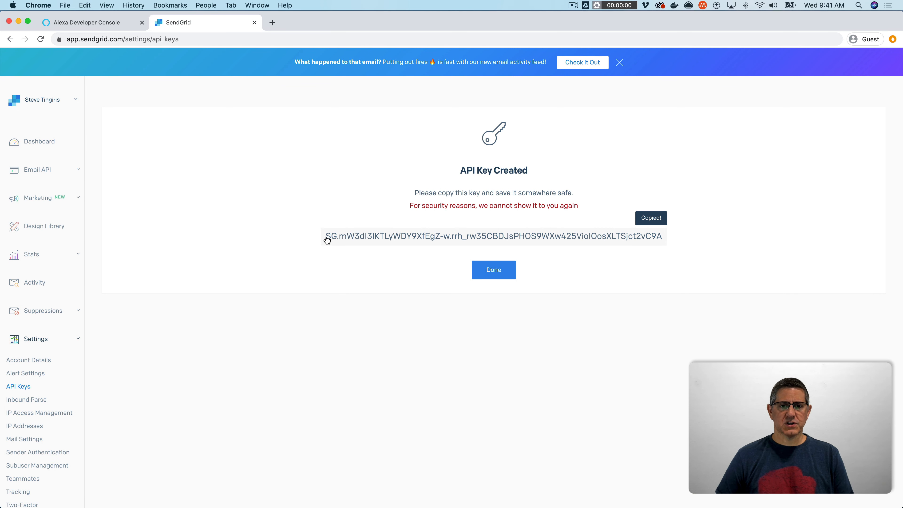
- Paste the SendGrid key into SENDGRID_API_KEY in .env and check the created key in SendGrid
click(89, 22)
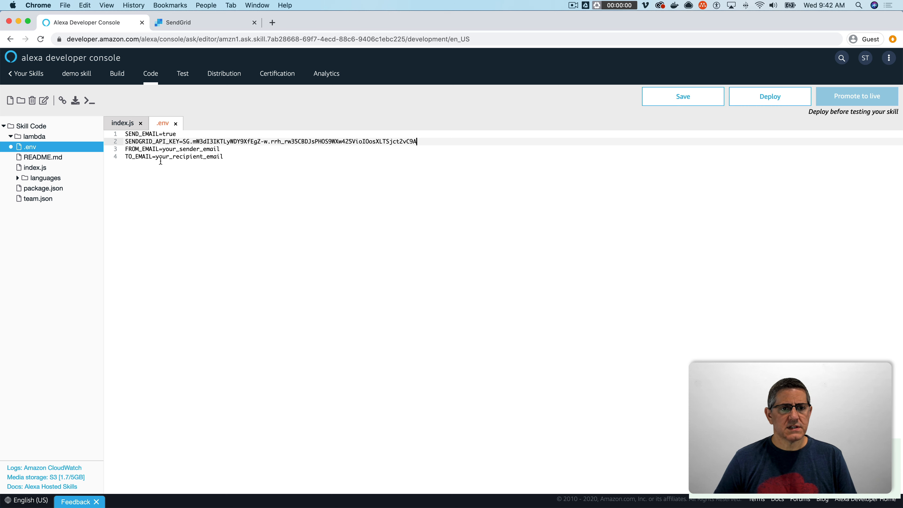
mouse_move(117, 165)
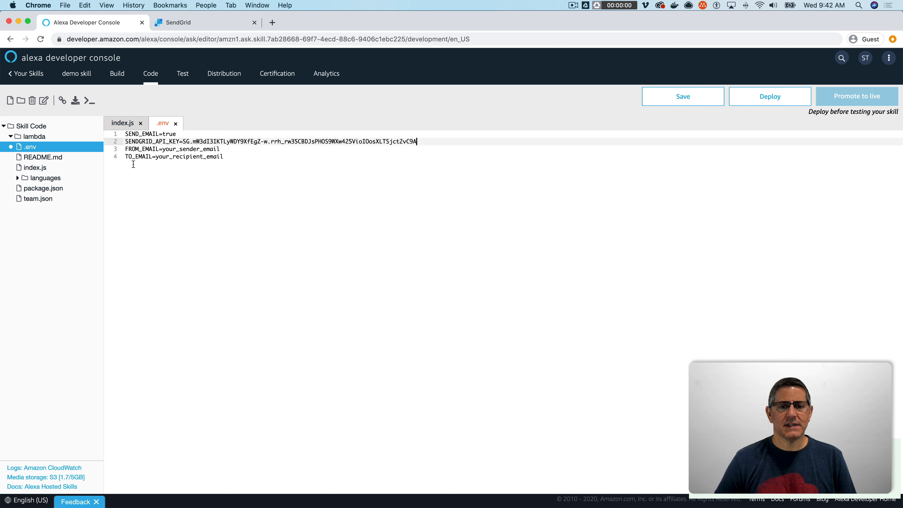
mouse_move(184, 163)
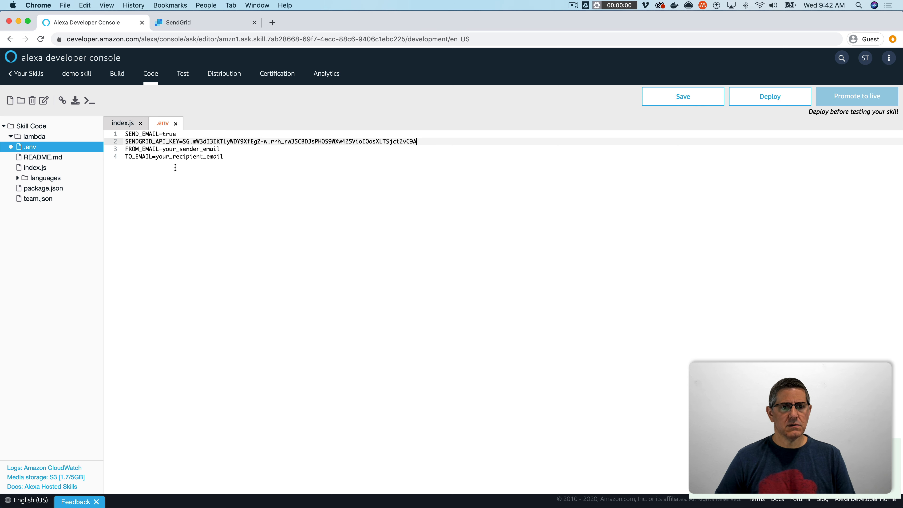
mouse_move(186, 139)
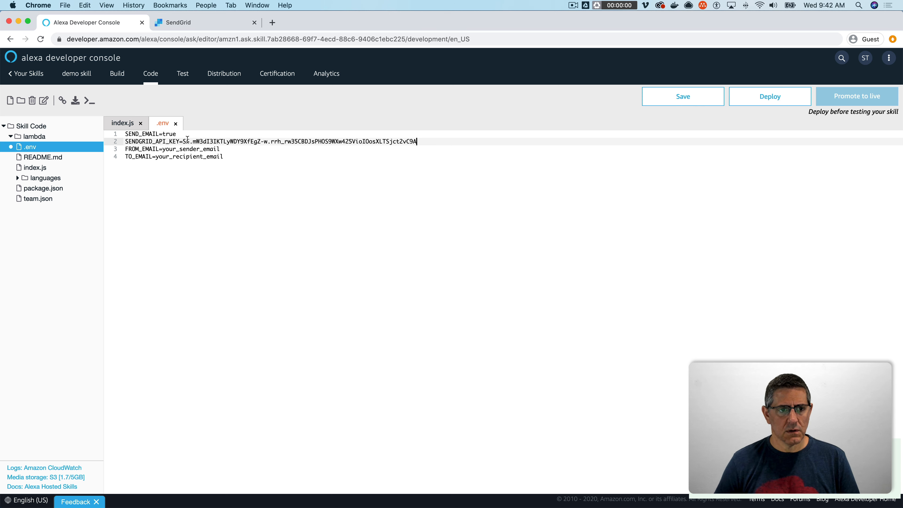
click(223, 157)
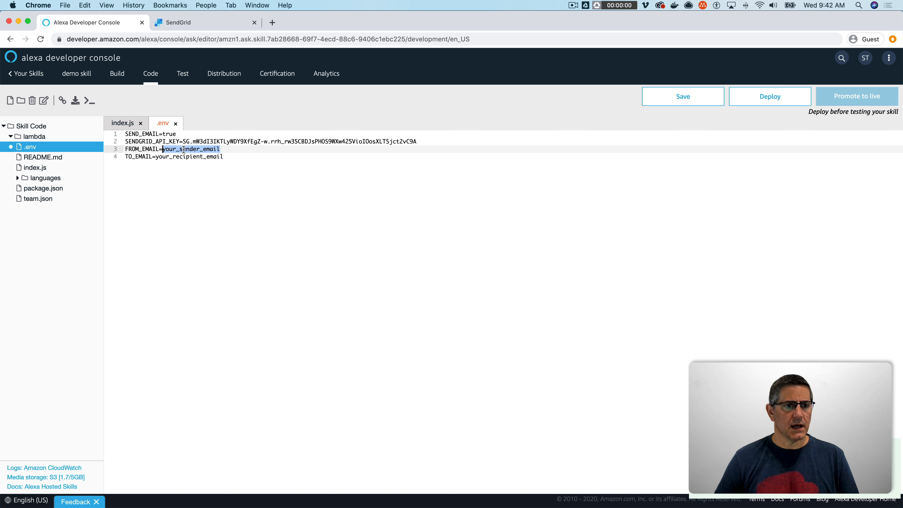
mouse_move(156, 164)
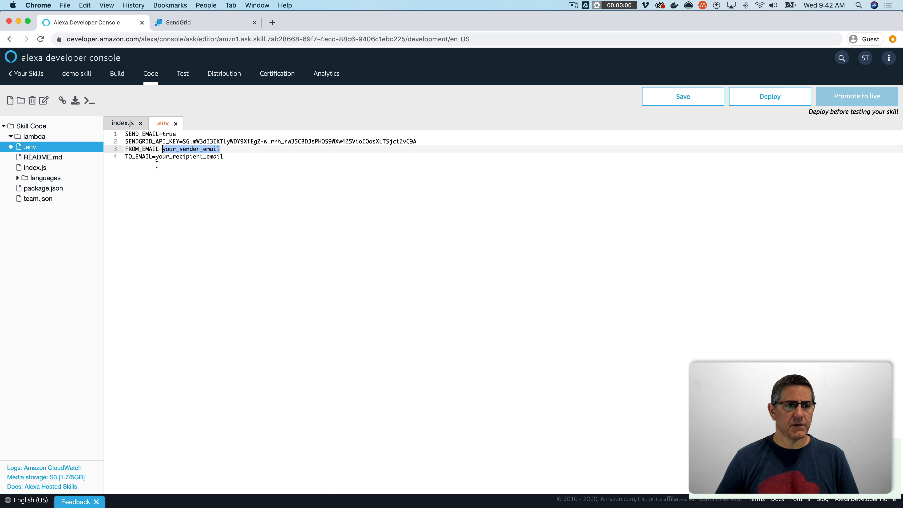
mouse_move(220, 6)
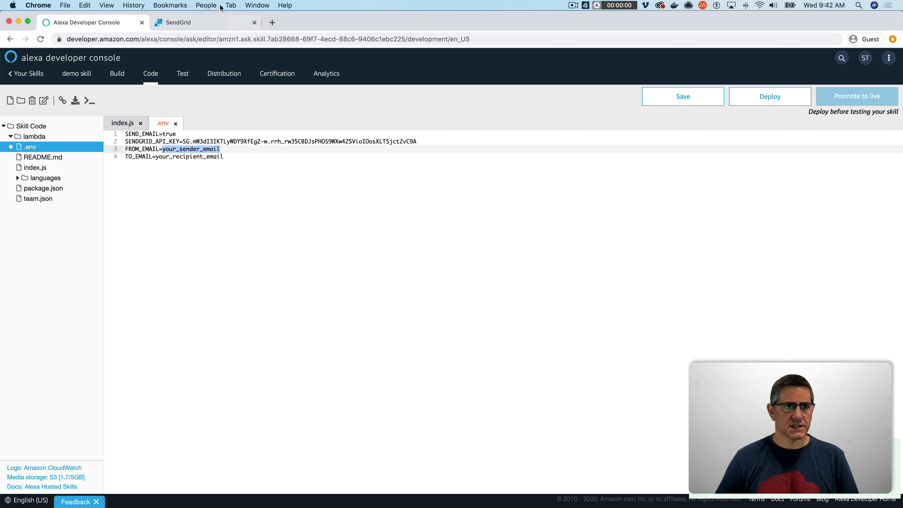
click(205, 22)
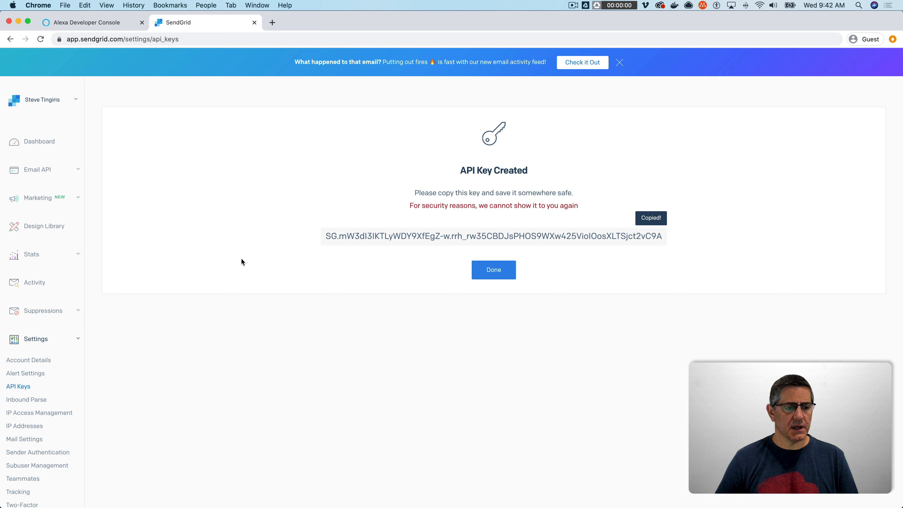
click(620, 62)
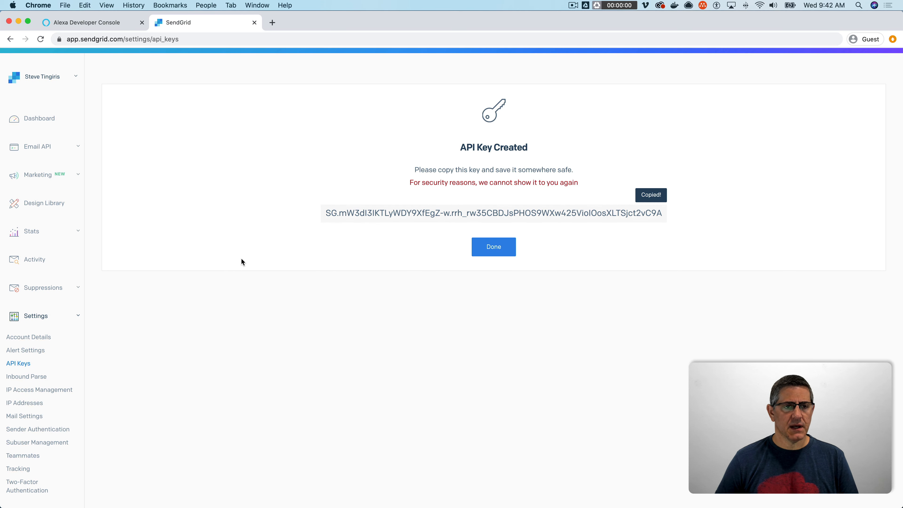
mouse_move(128, 25)
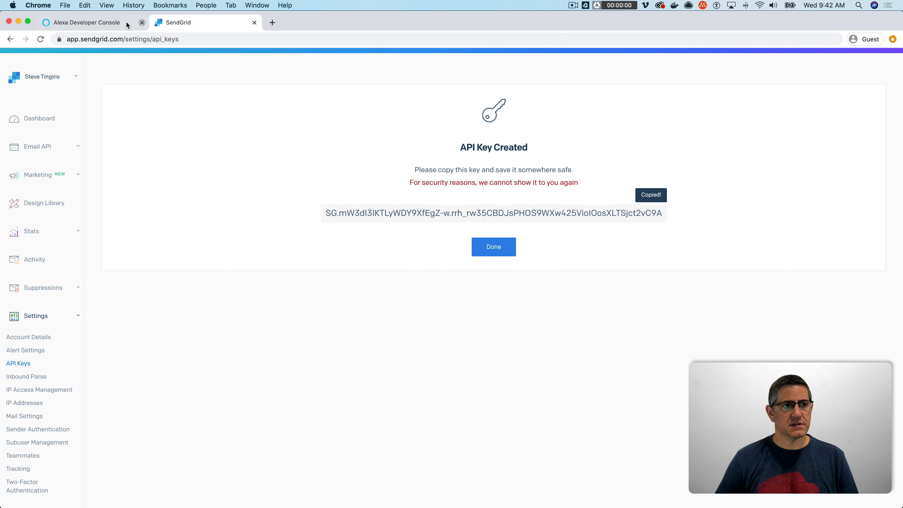
click(86, 22)
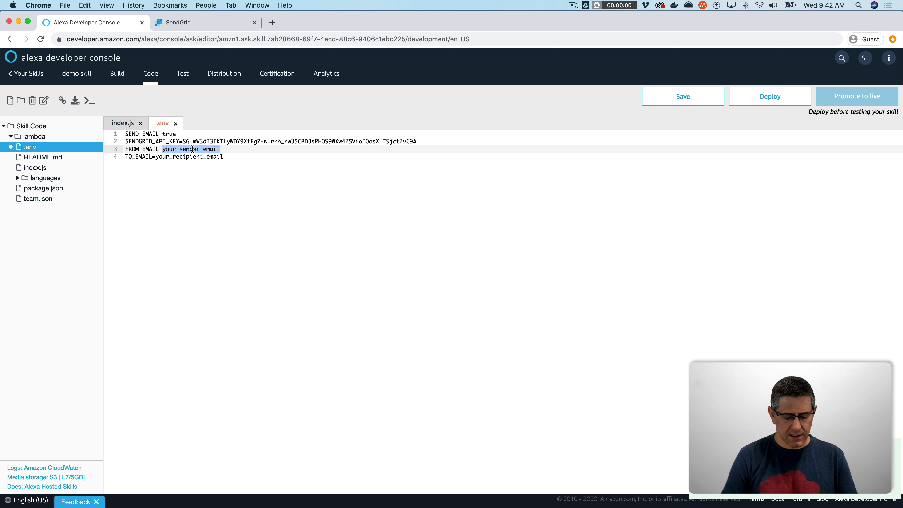
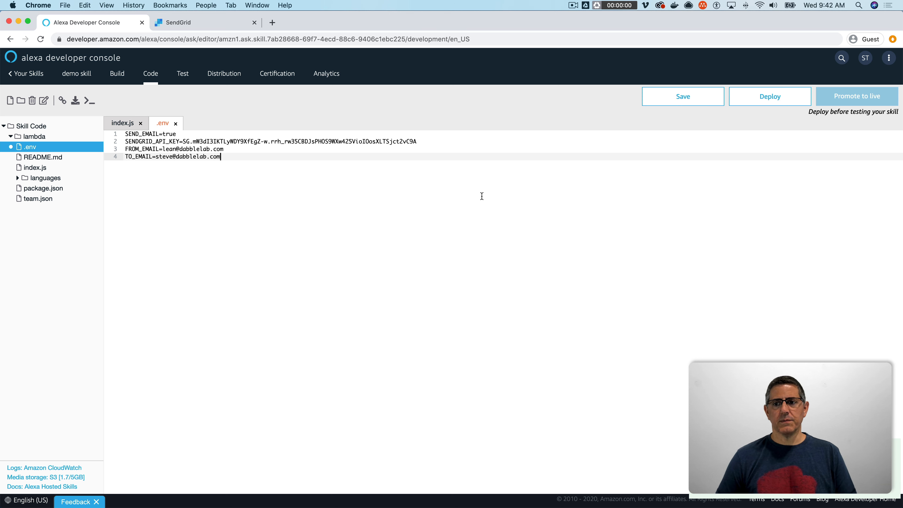
- Replace the FROM_EMAIL and TO_EMAIL placeholders with real addresses and save .env
click(683, 96)
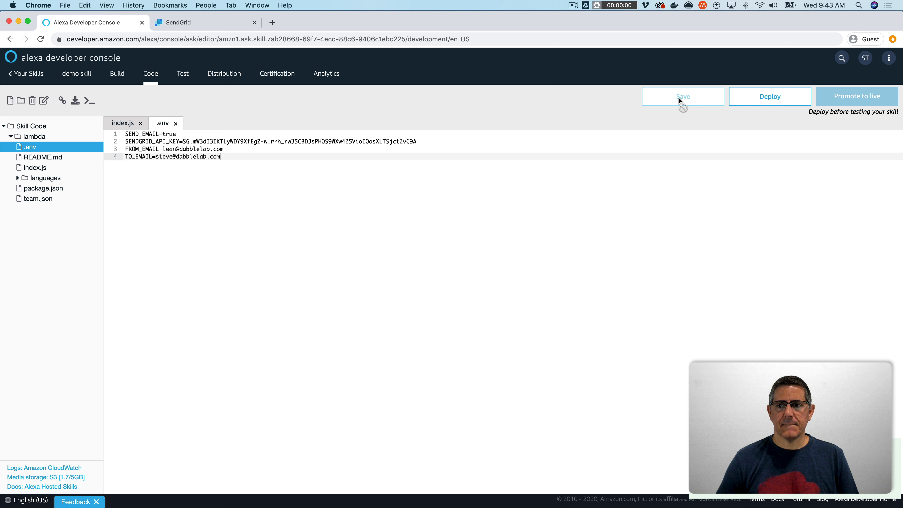
- Deploy the skill code with the updated .env settings
click(769, 95)
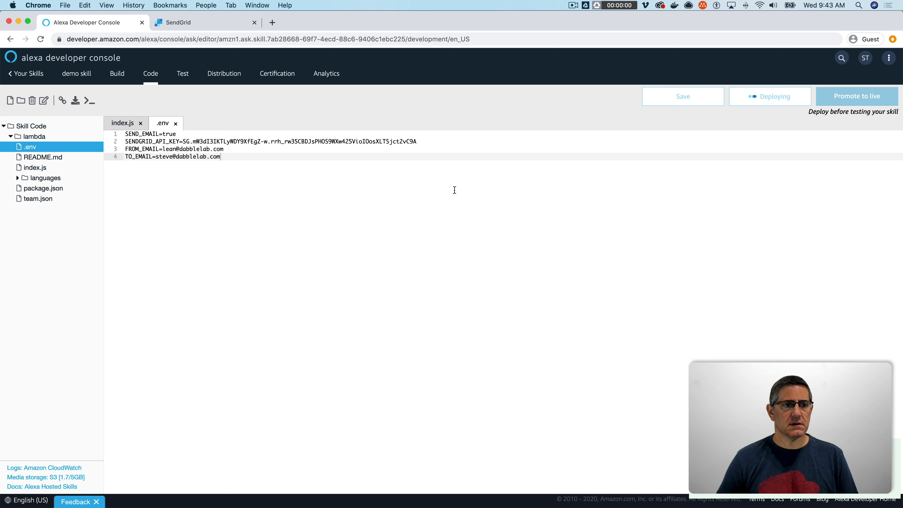
mouse_move(434, 112)
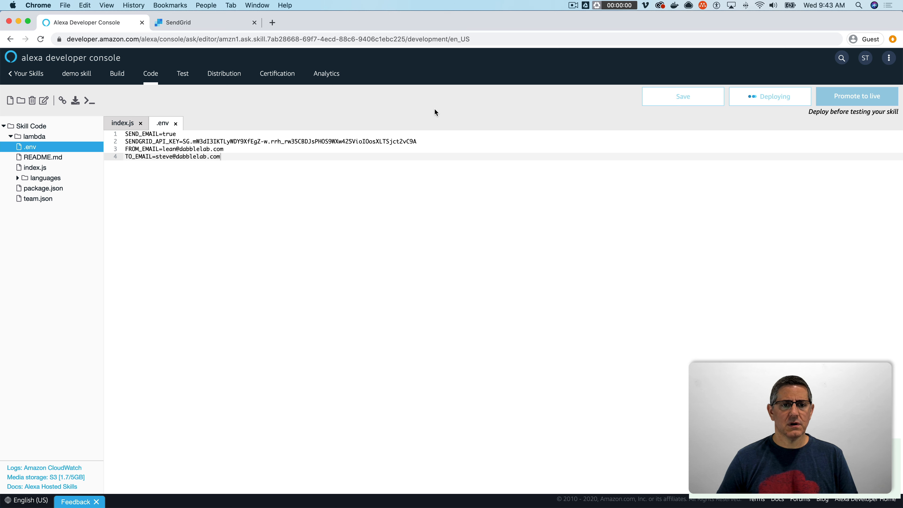
mouse_move(397, 117)
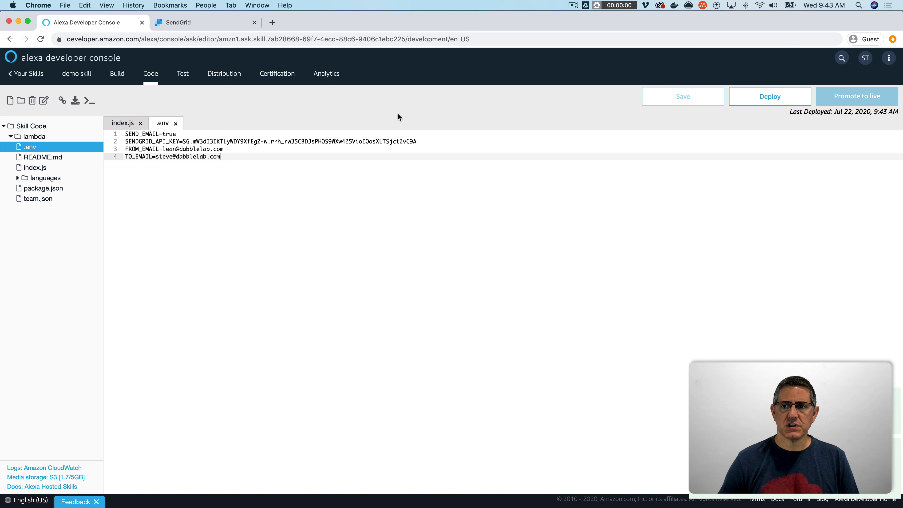
click(183, 73)
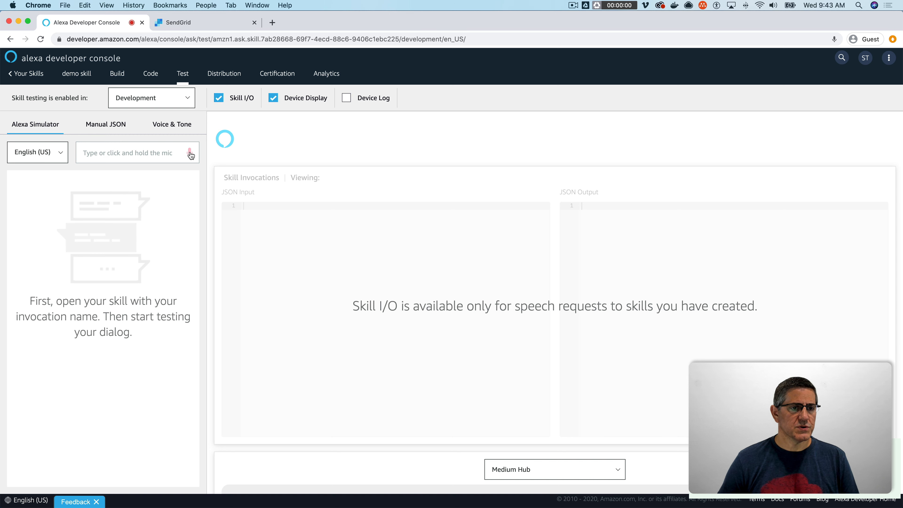
- Send 'open demo' so Daily Stand Up greets and asks for a pin, then view team.json
click(190, 153)
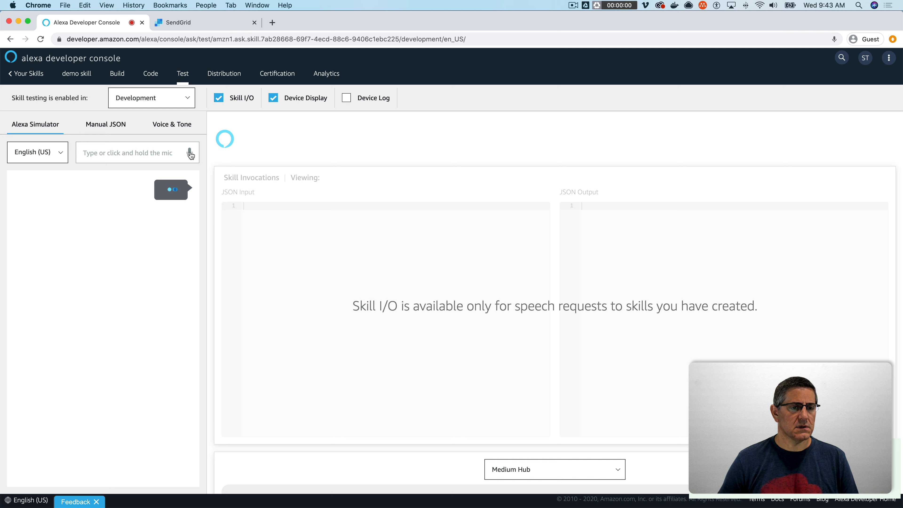
text(open demo)
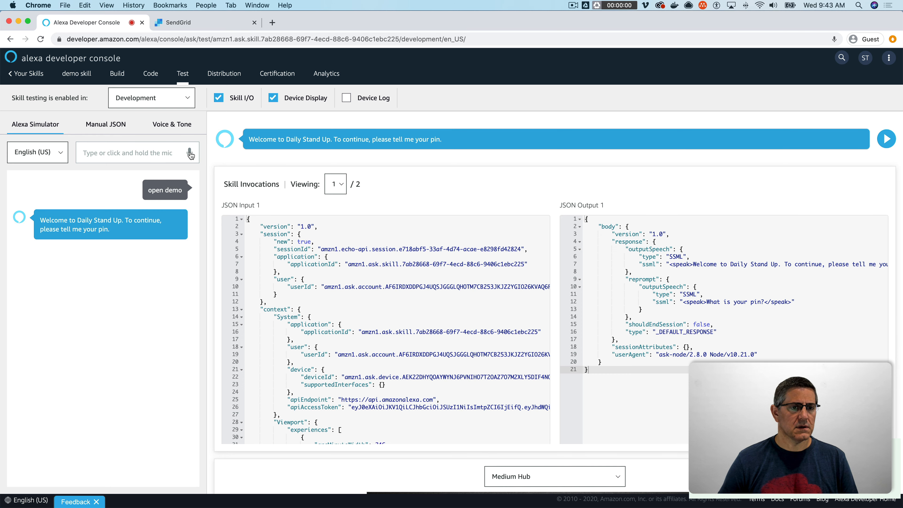
click(151, 74)
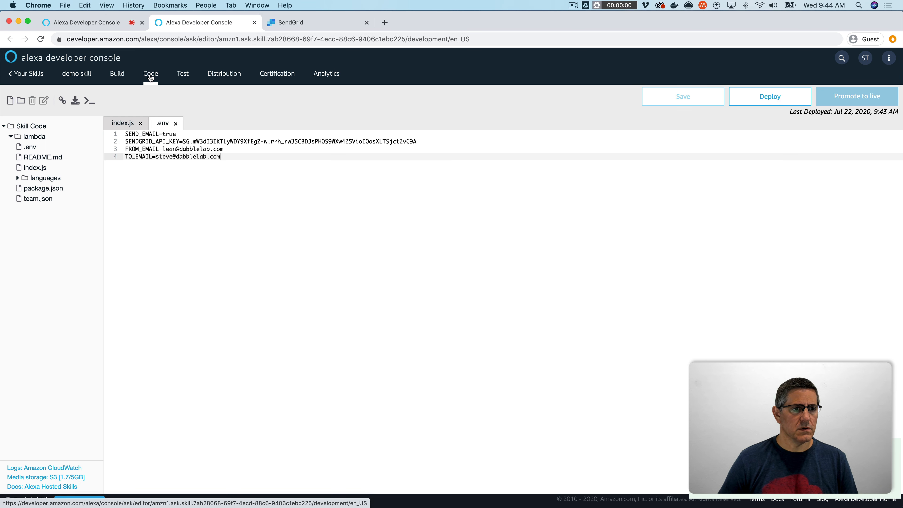
click(38, 198)
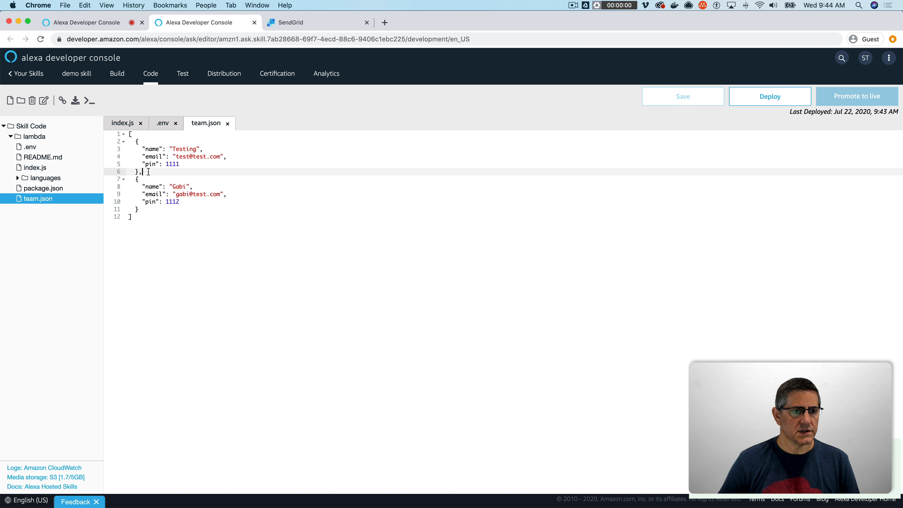
- Inspect the Testing and Gabi member entries in team.json, then return to the simulator
drag(137, 141, 143, 171)
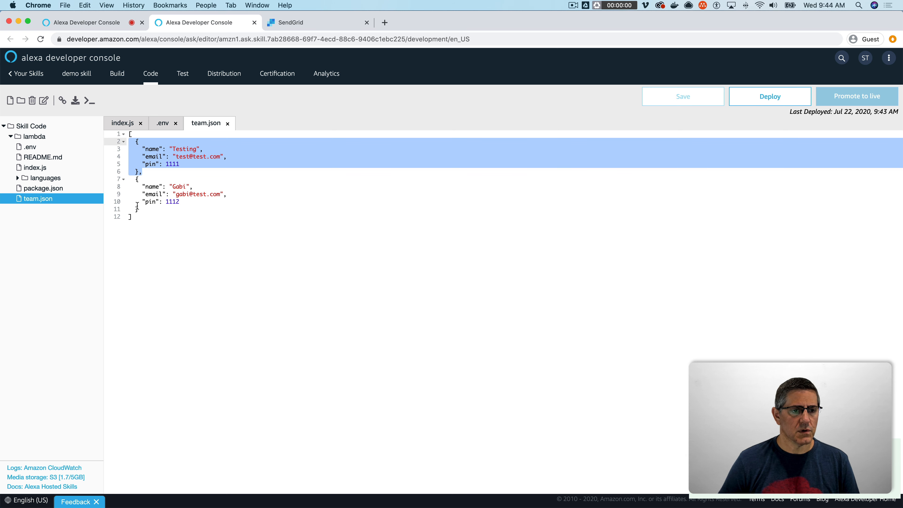
click(136, 179)
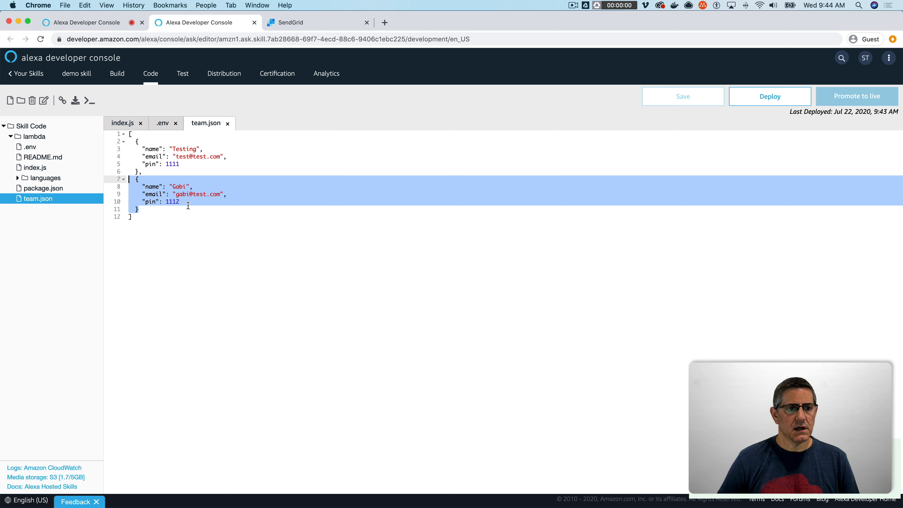
key(Backspace)
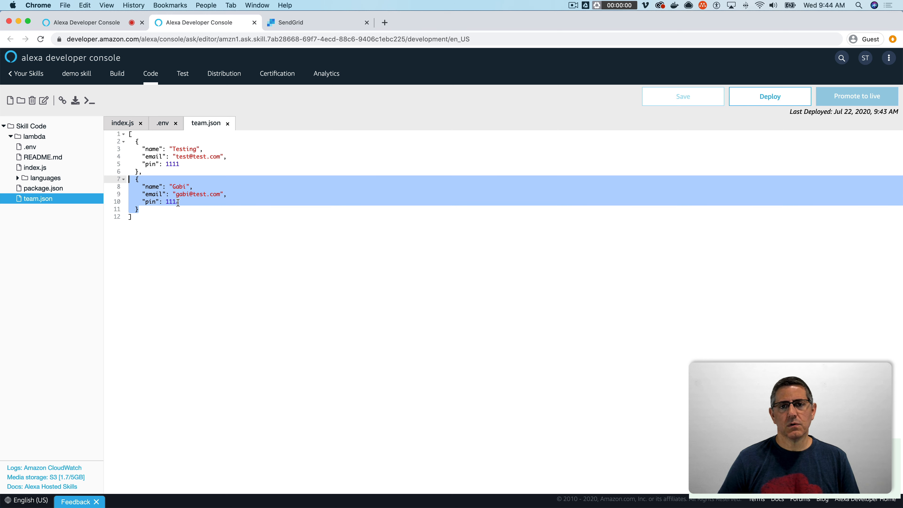
text(2)
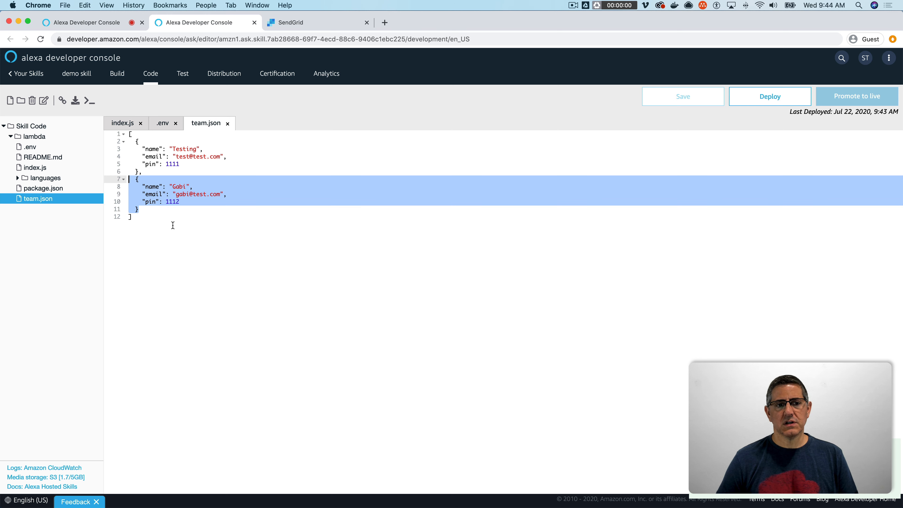
mouse_move(202, 105)
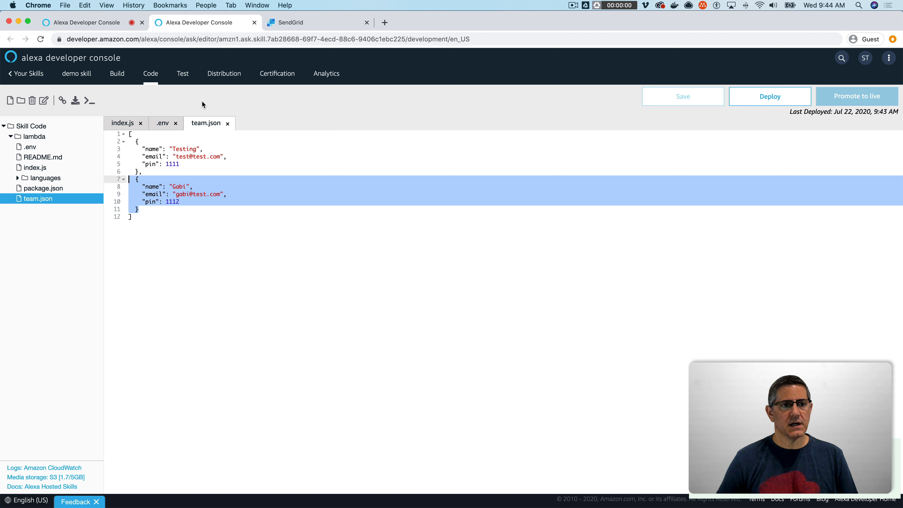
click(183, 73)
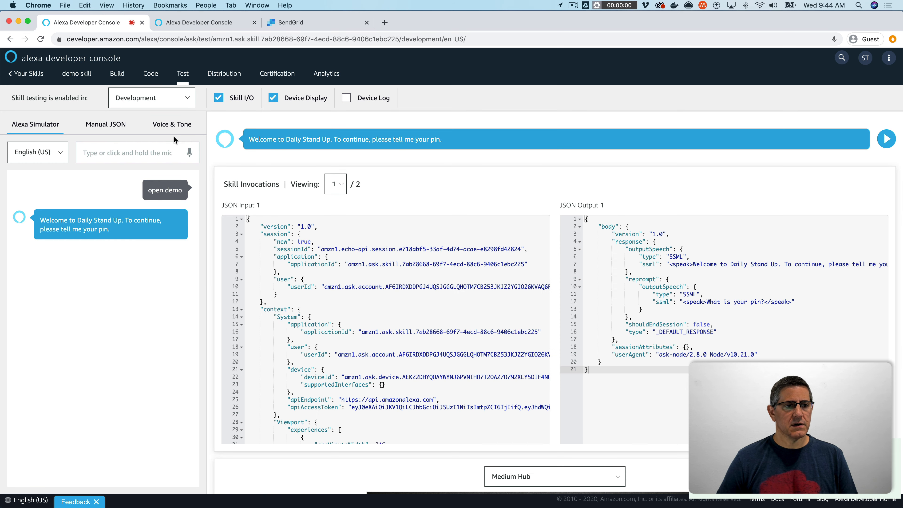
mouse_move(191, 152)
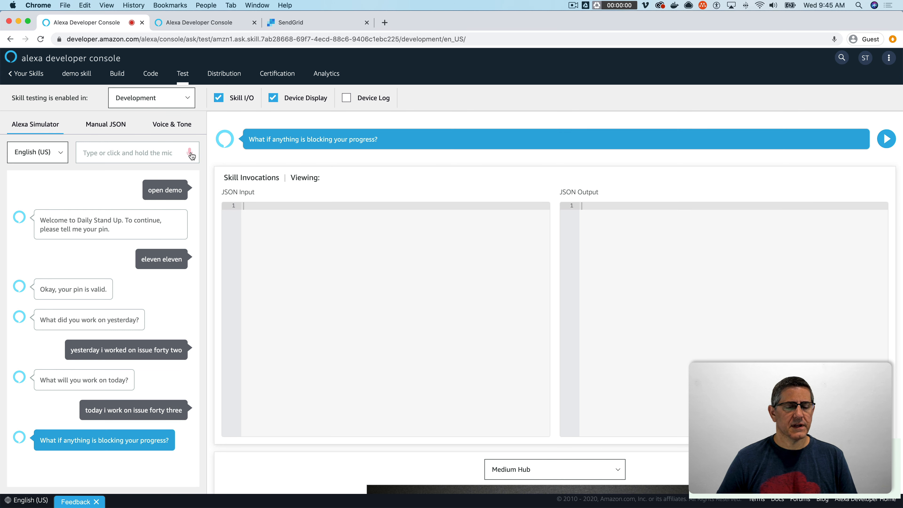
- Switch from the simulator to the skill's Code tab and open its S3 Media storage
click(150, 73)
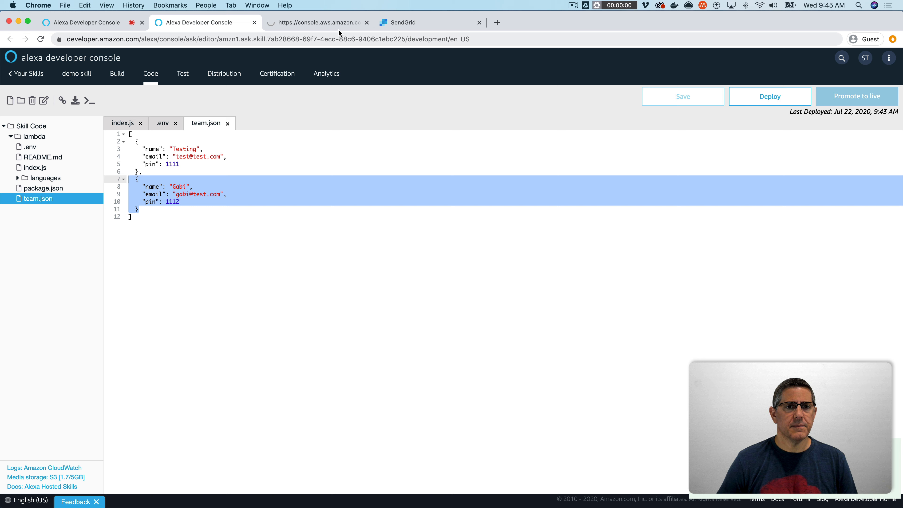
click(314, 22)
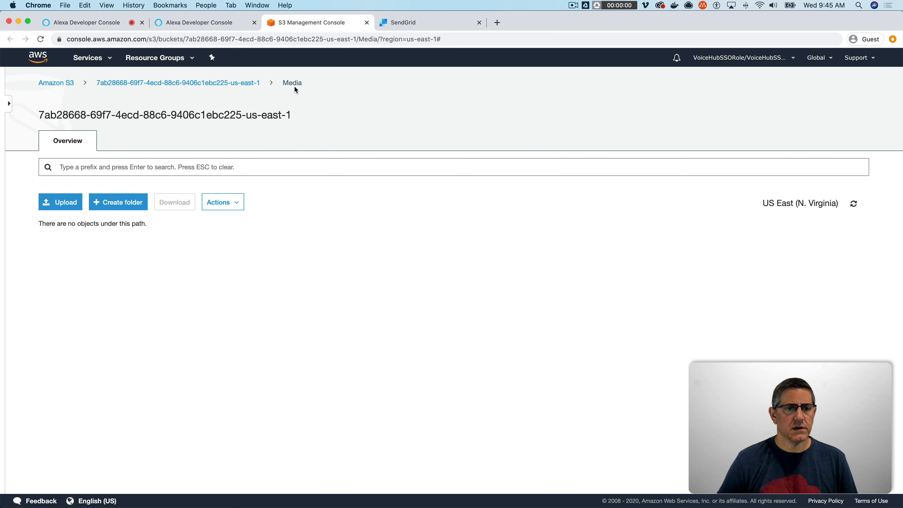
- Navigate from the bucket root into the reports/2020-07-22 folder
click(177, 82)
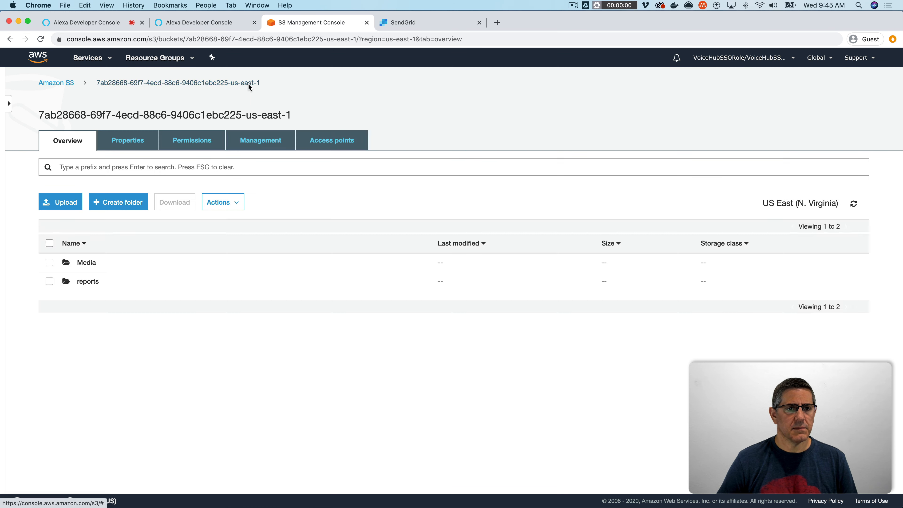
mouse_move(87, 282)
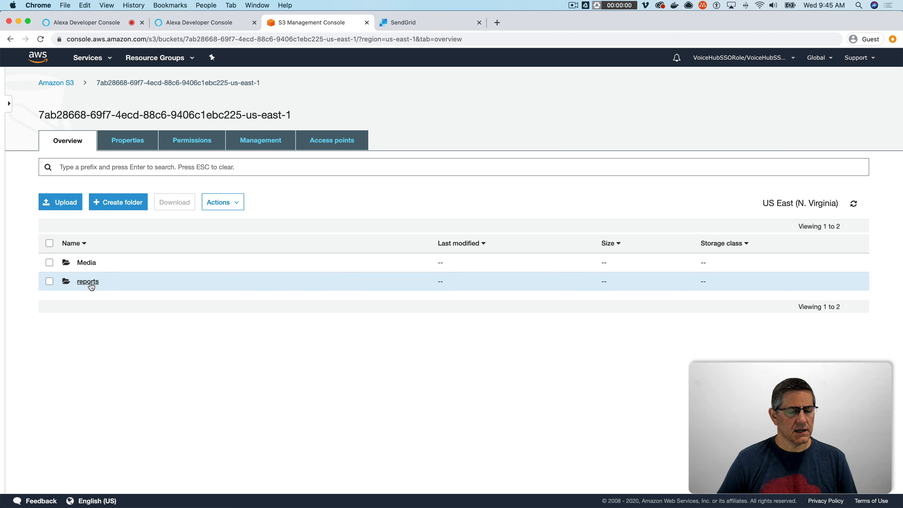
click(87, 281)
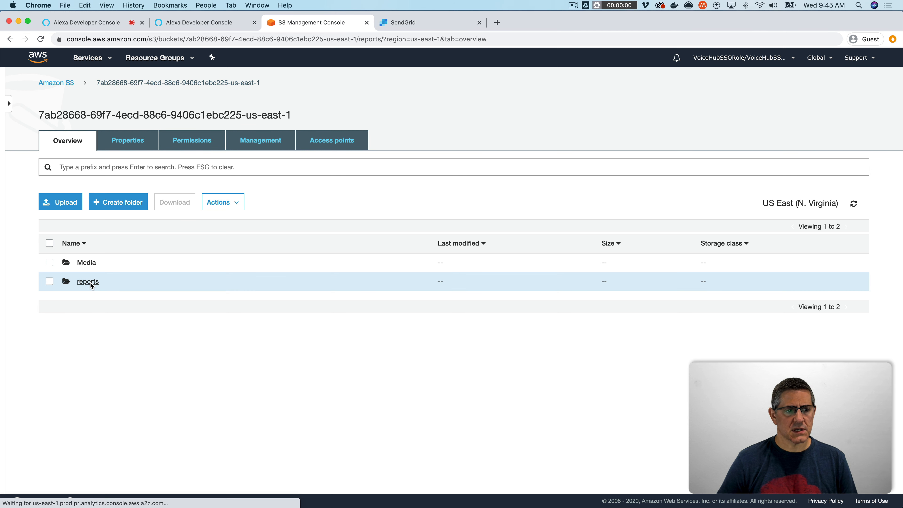
click(88, 281)
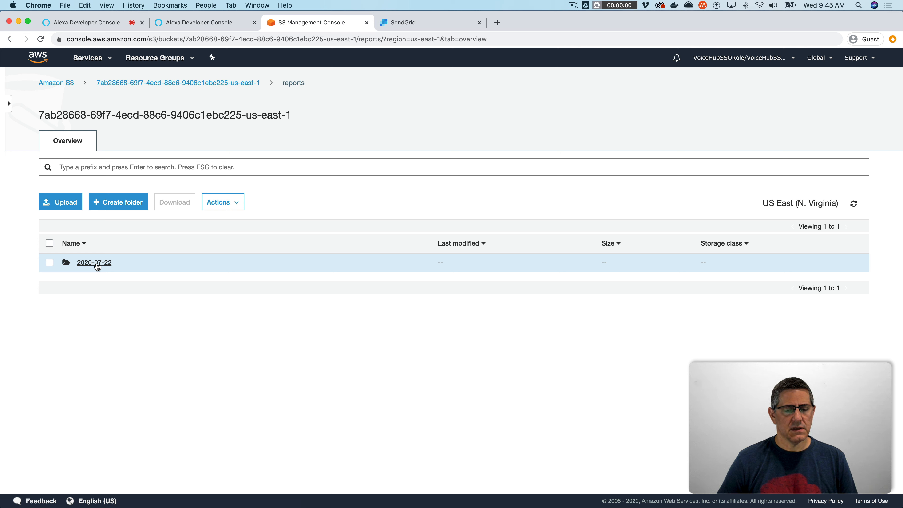
click(94, 262)
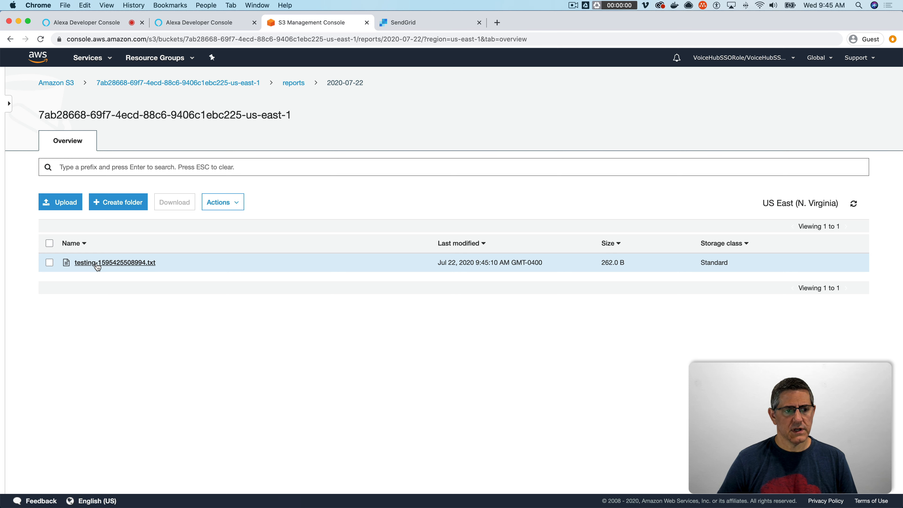
mouse_move(108, 326)
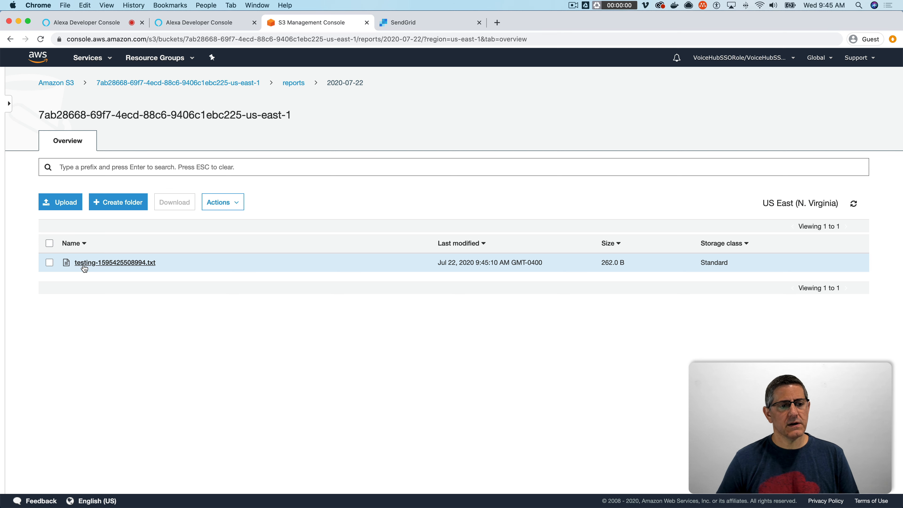
mouse_move(121, 266)
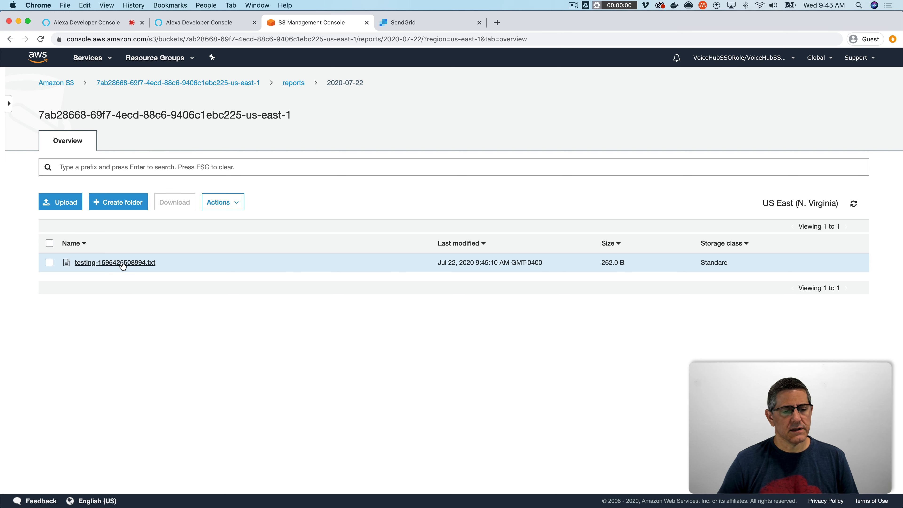
- Download the saved Testing report .txt, then return to the skill code tab
click(115, 263)
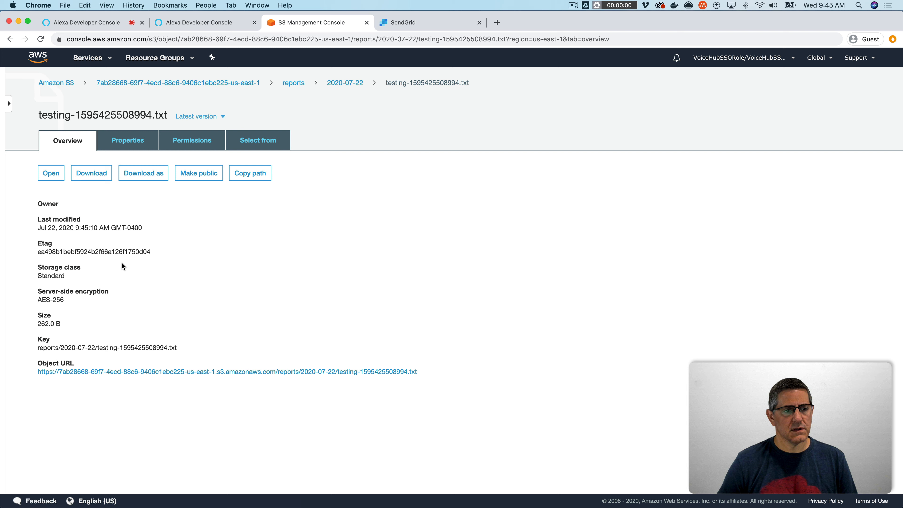
click(91, 173)
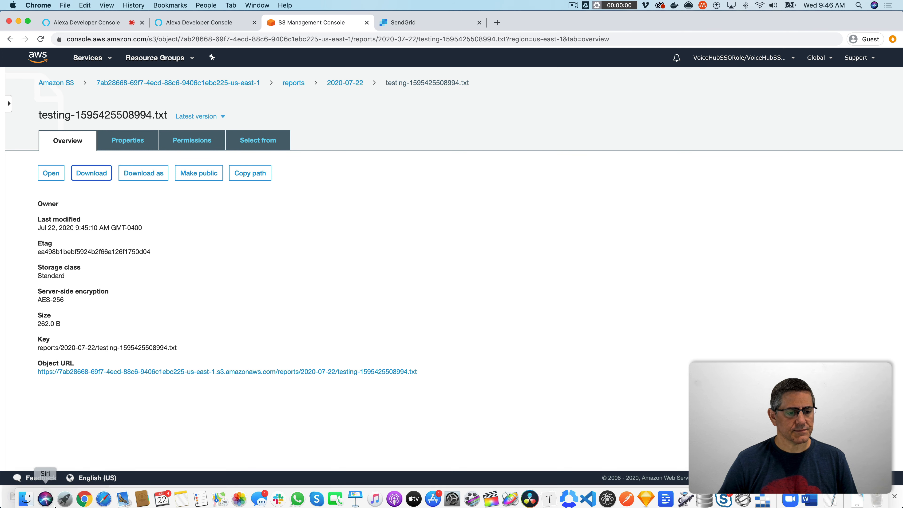
click(91, 173)
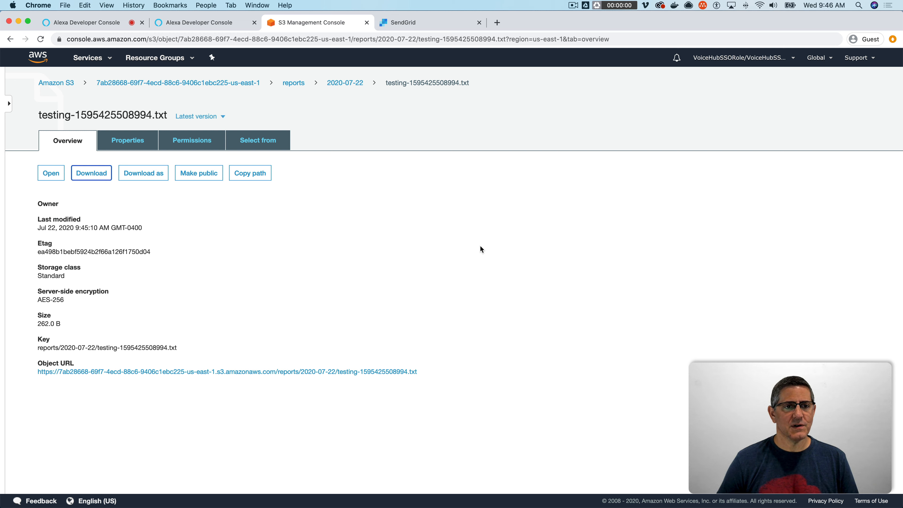
mouse_move(478, 249)
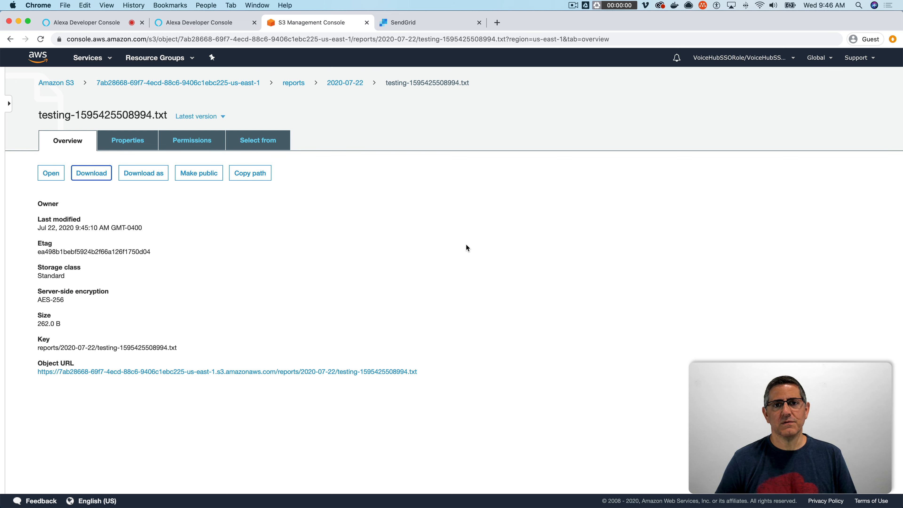
mouse_move(187, 19)
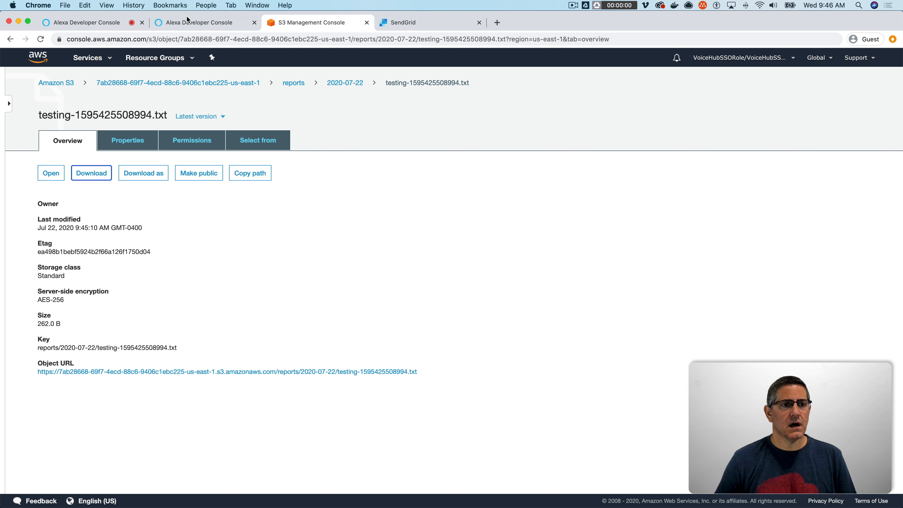
click(204, 22)
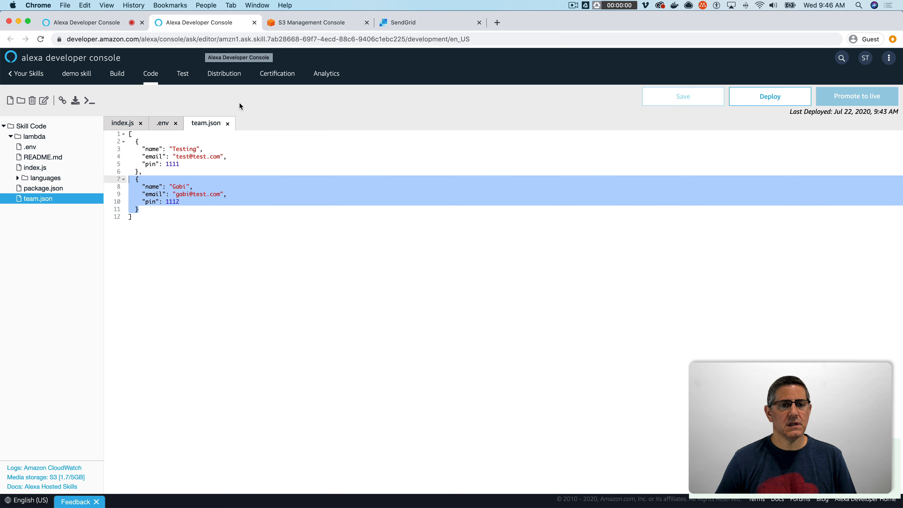